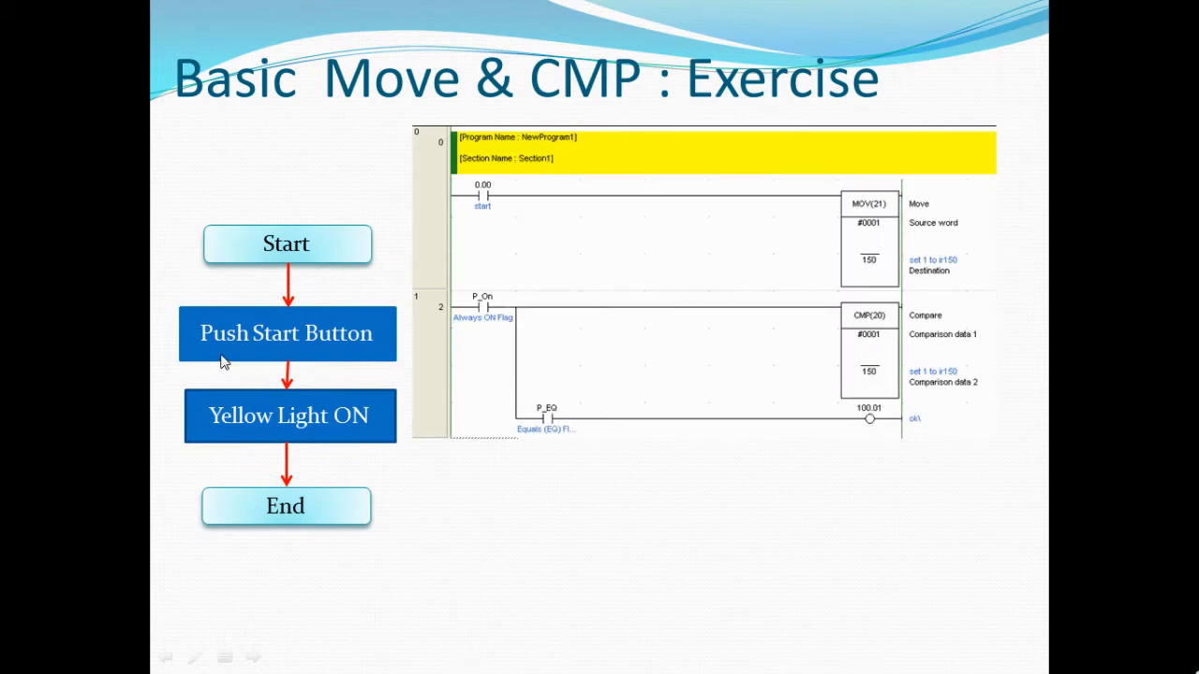
pyautogui.moveTo(334, 350)
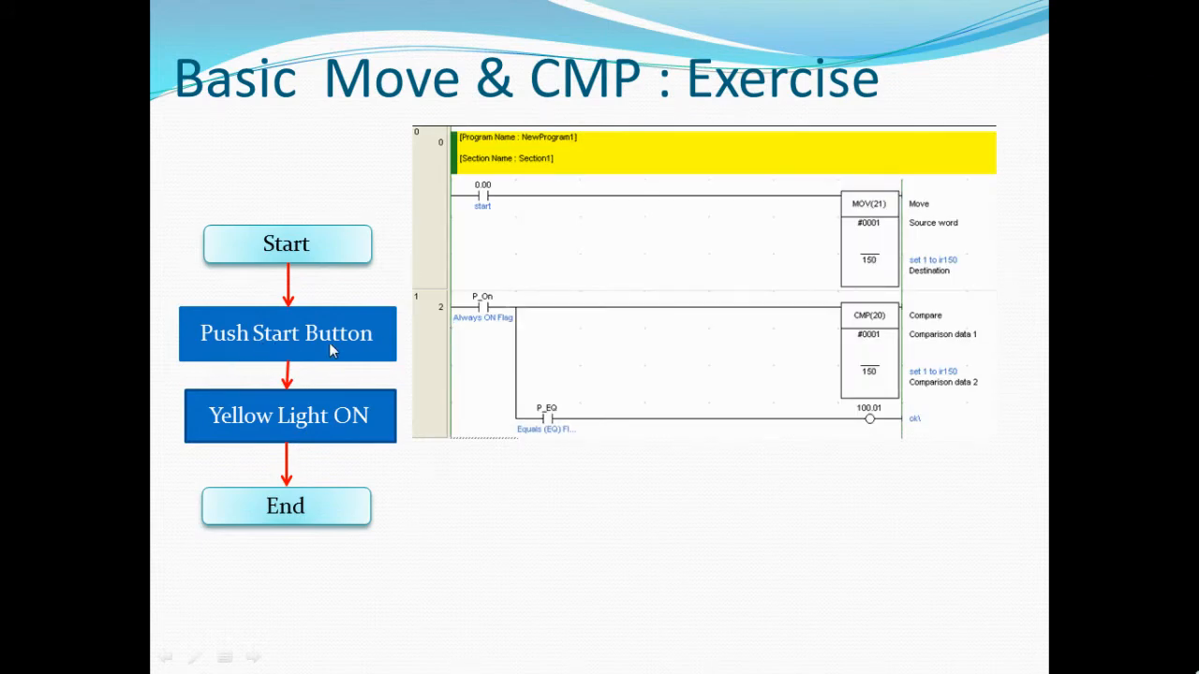
pyautogui.moveTo(214, 430)
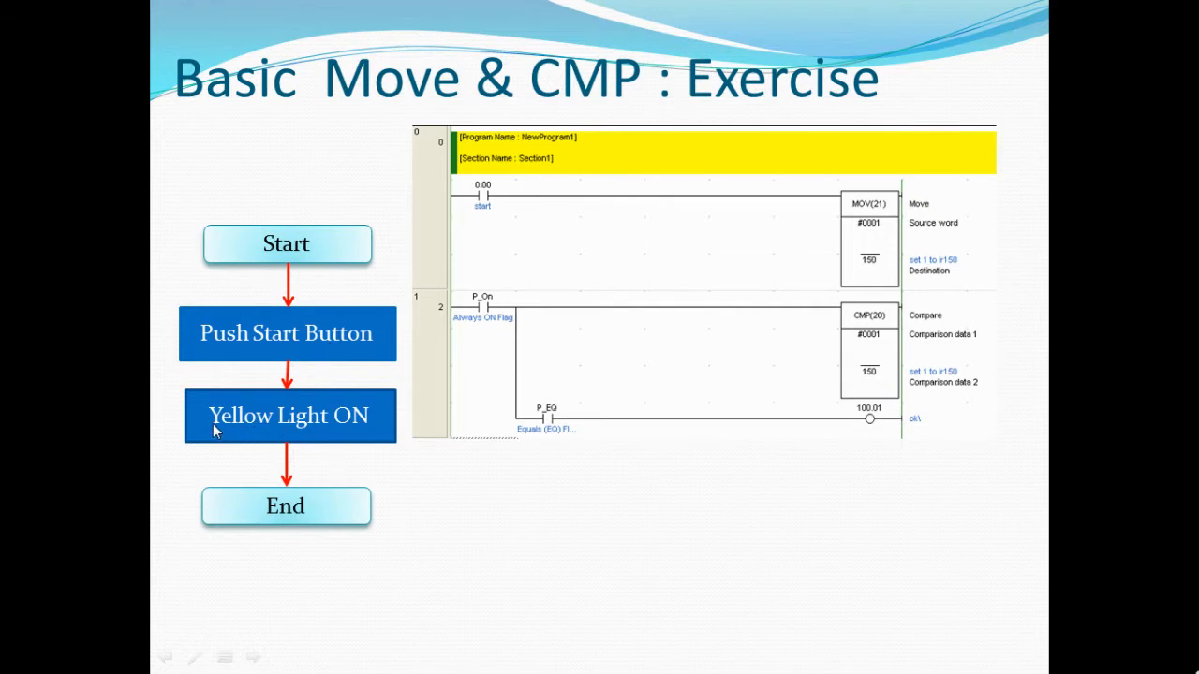
pyautogui.moveTo(294, 427)
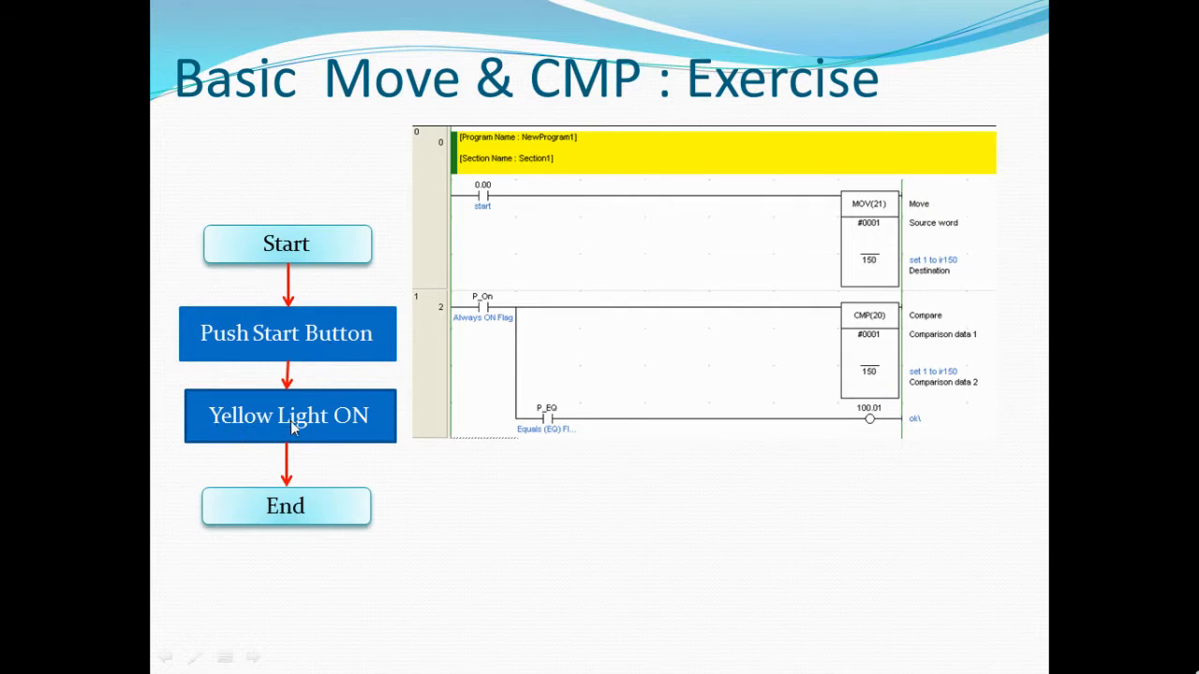
pyautogui.moveTo(371, 427)
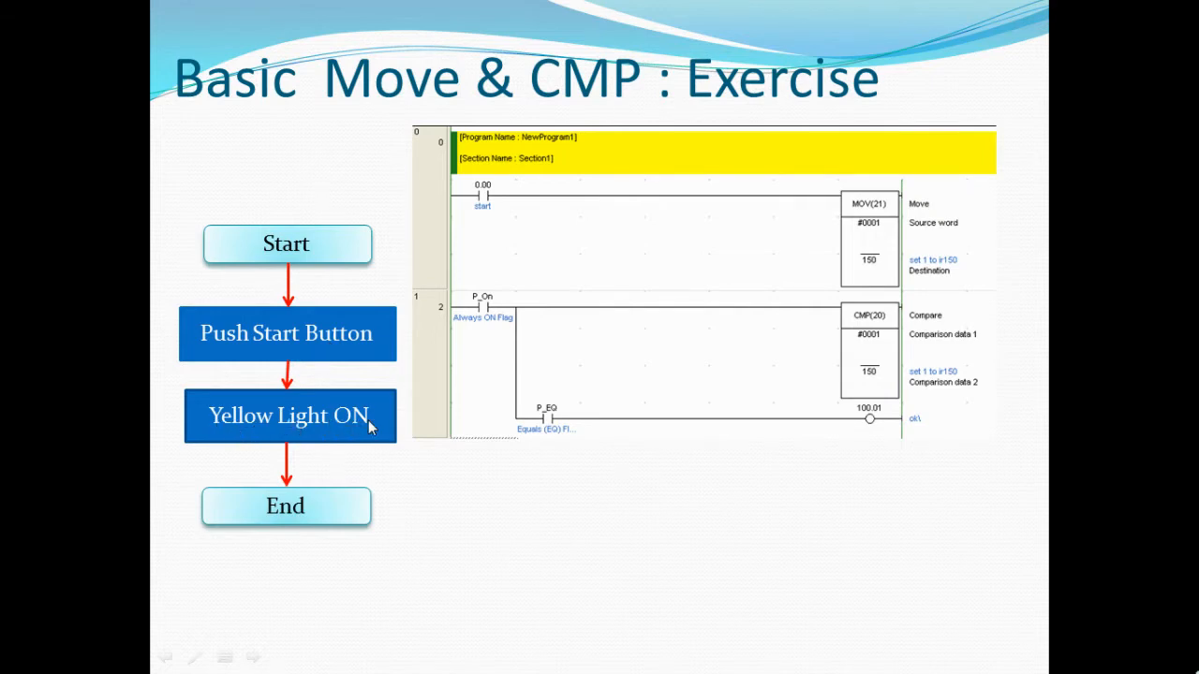
pyautogui.moveTo(483, 225)
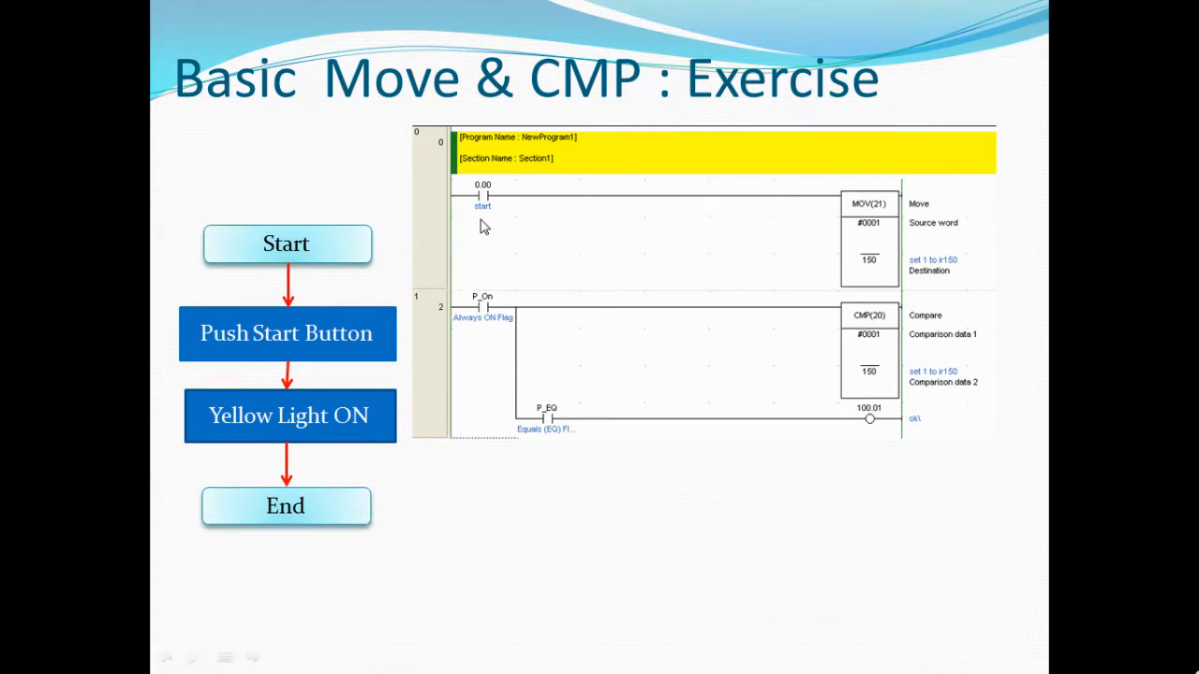
pyautogui.moveTo(503, 206)
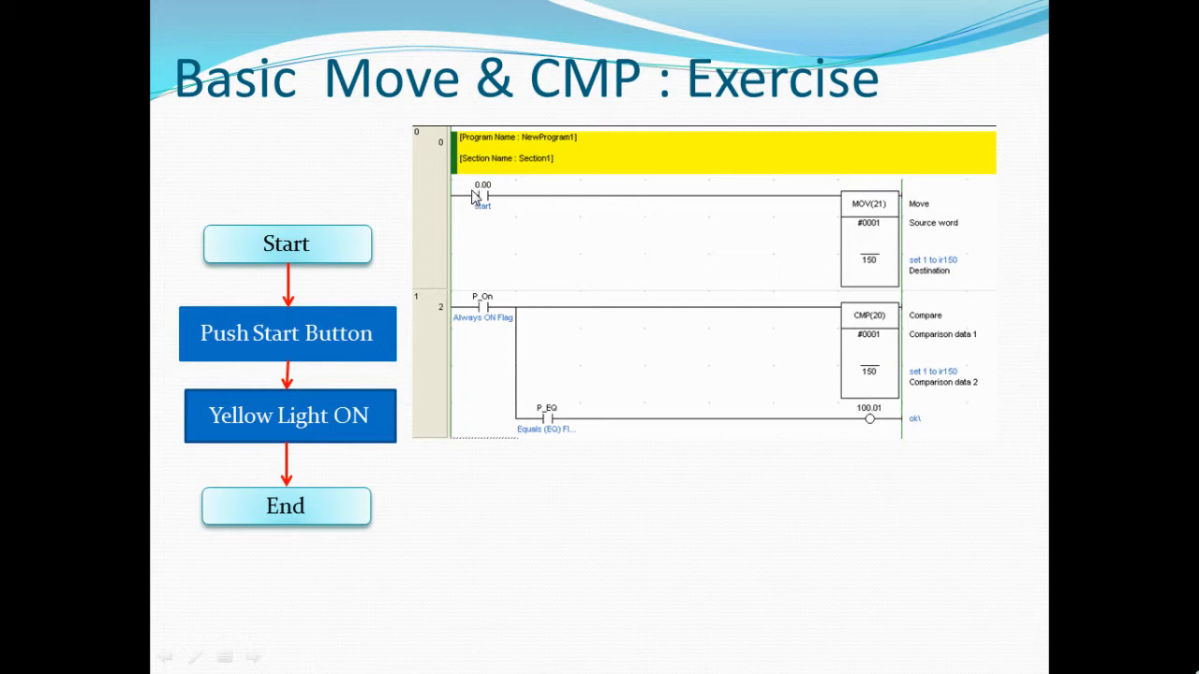
pyautogui.moveTo(498, 198)
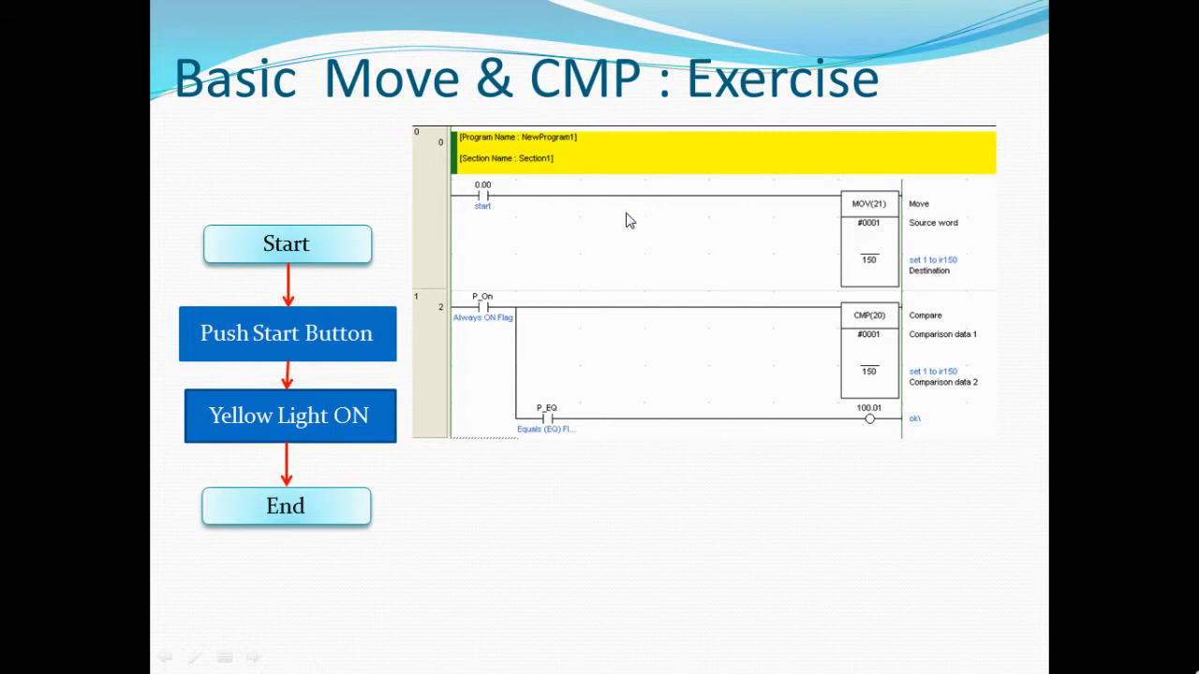
pyautogui.moveTo(908, 264)
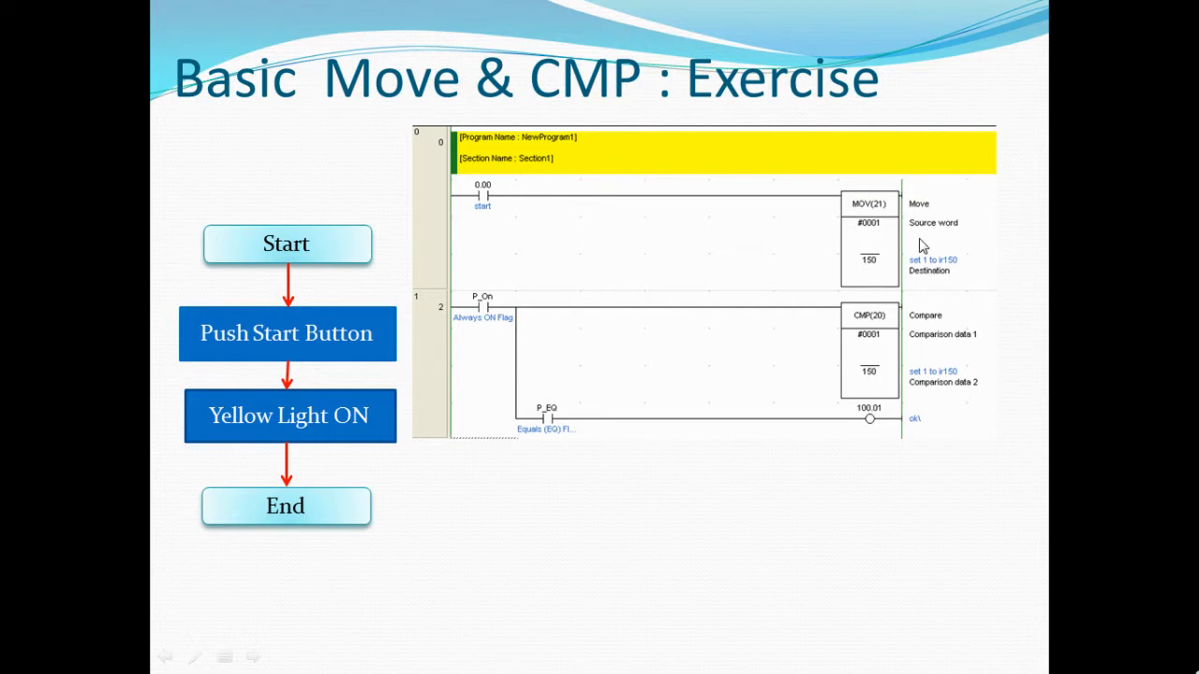
pyautogui.moveTo(857, 266)
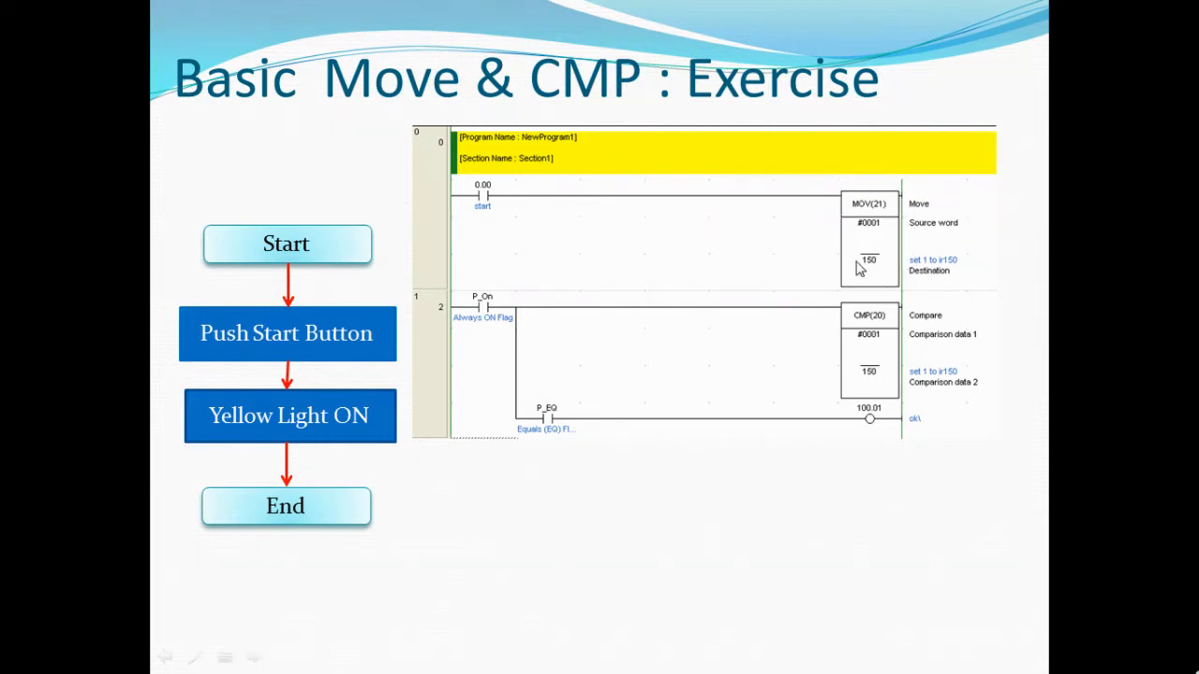
pyautogui.moveTo(1128, 204)
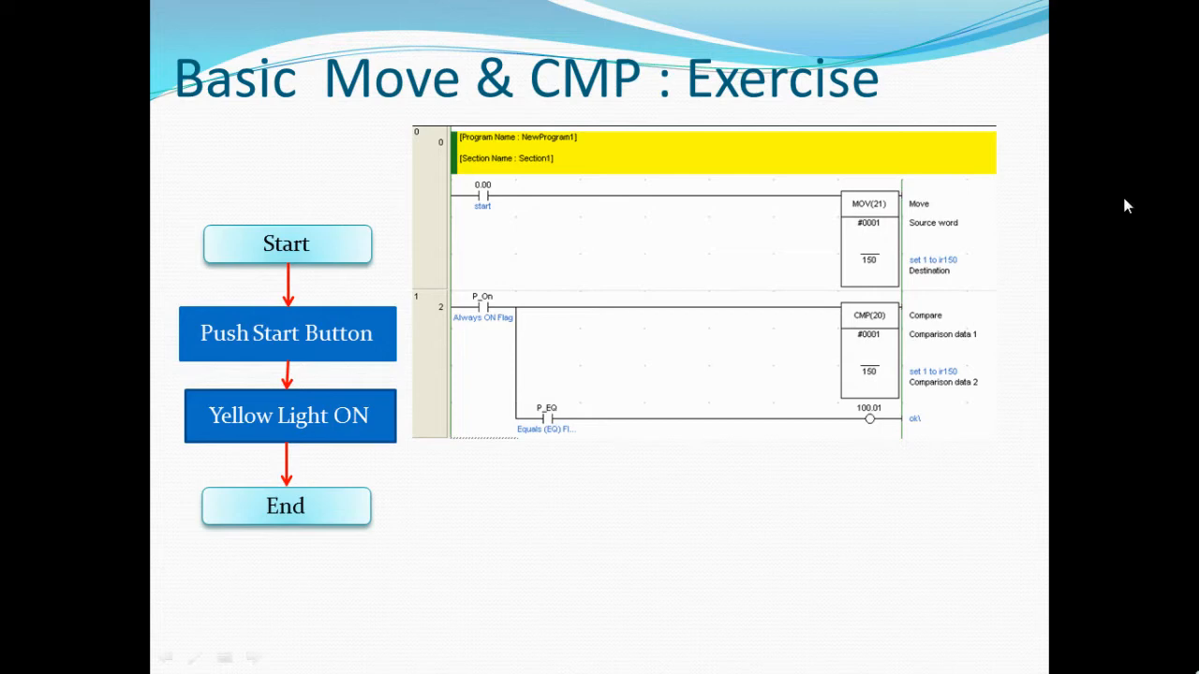
pyautogui.moveTo(851, 273)
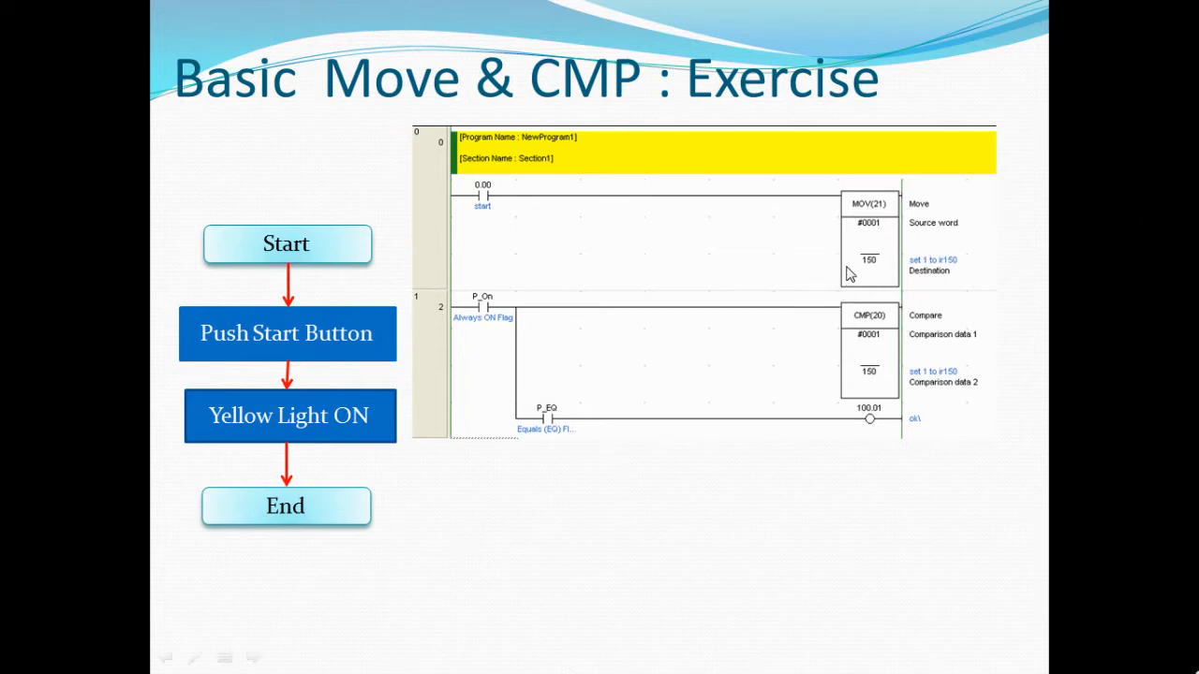
pyautogui.moveTo(914, 266)
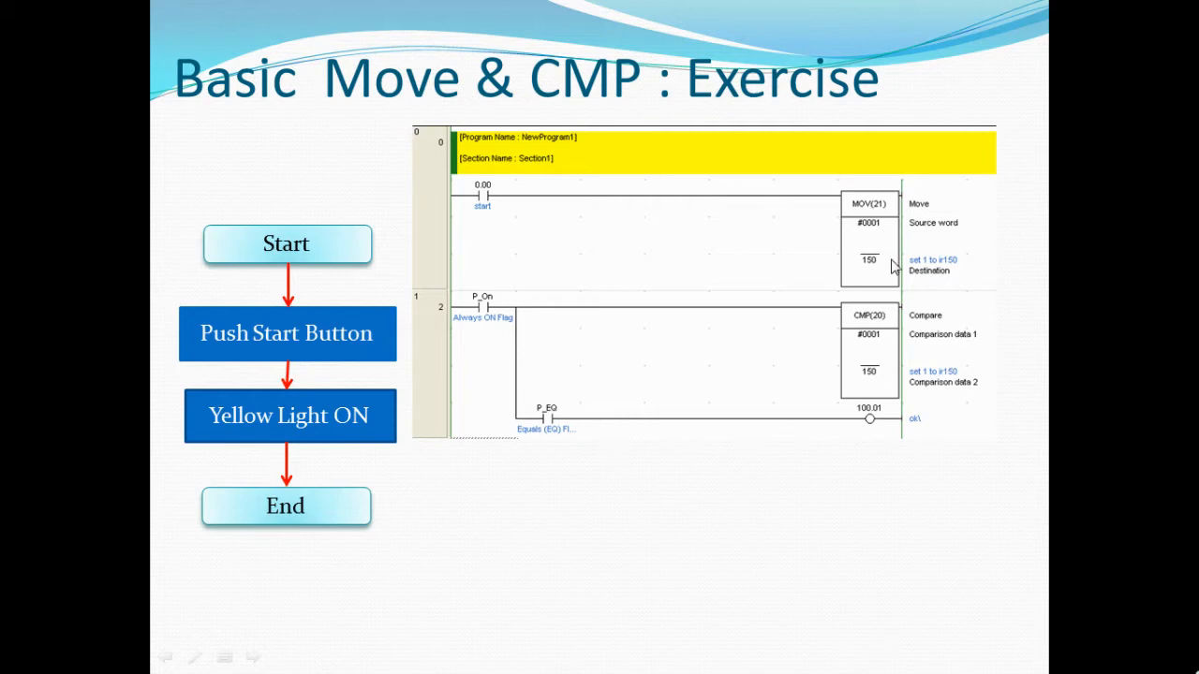
pyautogui.moveTo(933, 277)
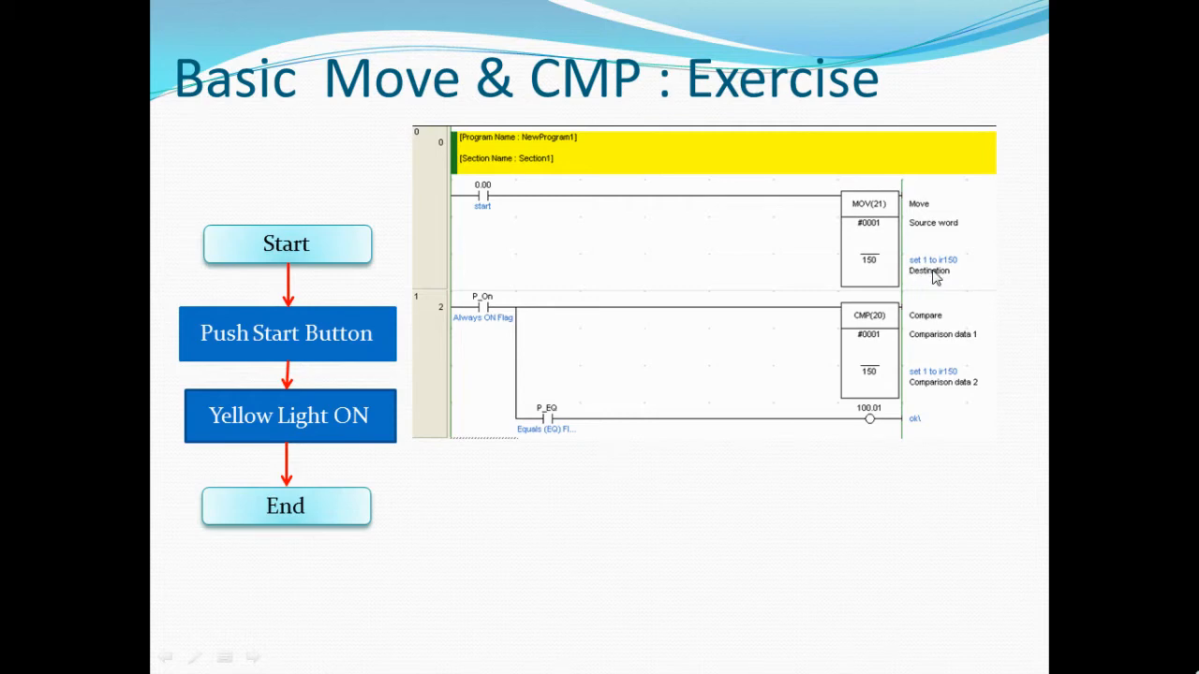
pyautogui.moveTo(663, 329)
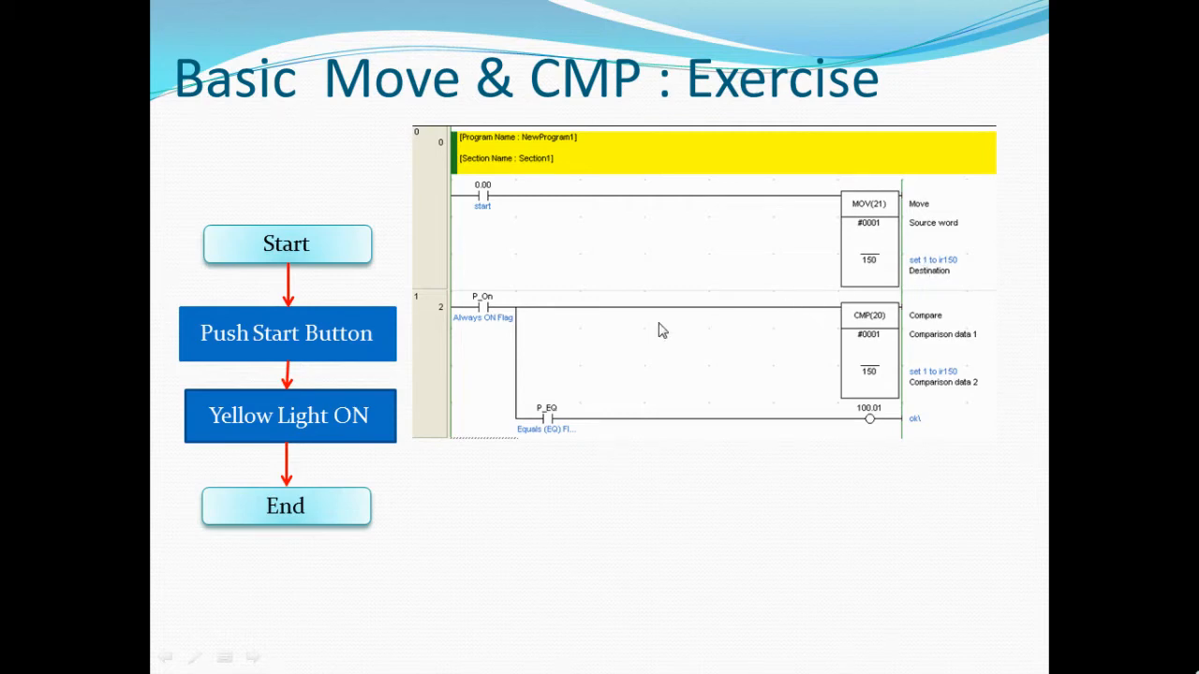
pyautogui.moveTo(496, 345)
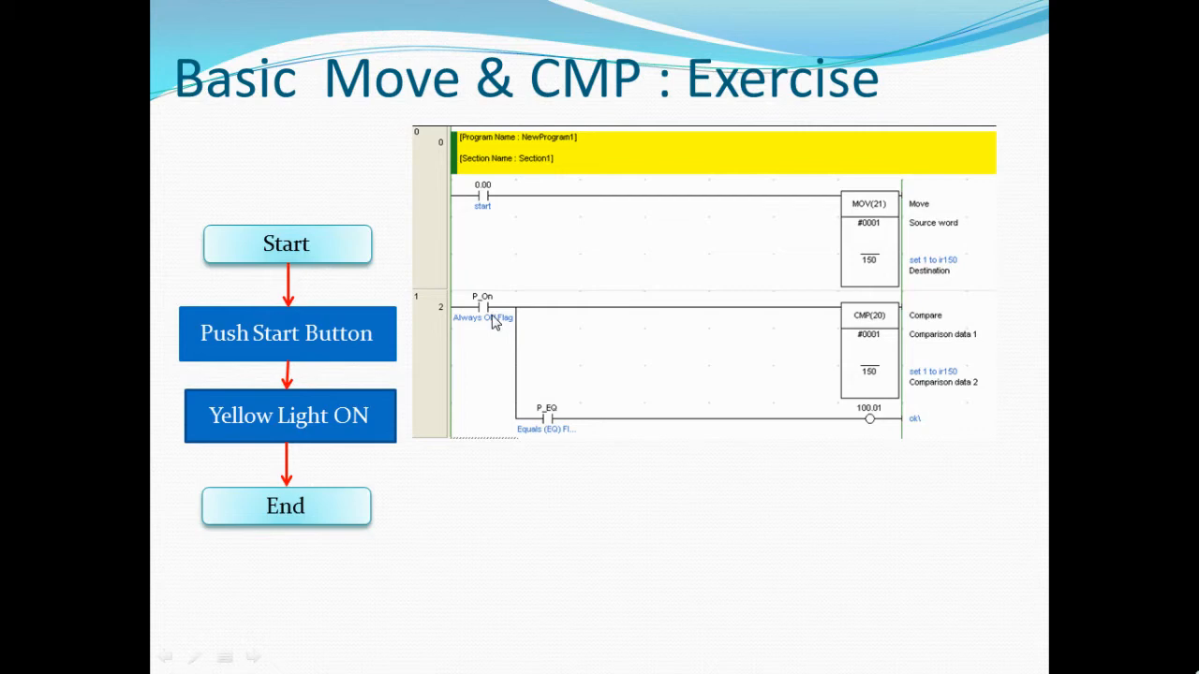
pyautogui.moveTo(513, 288)
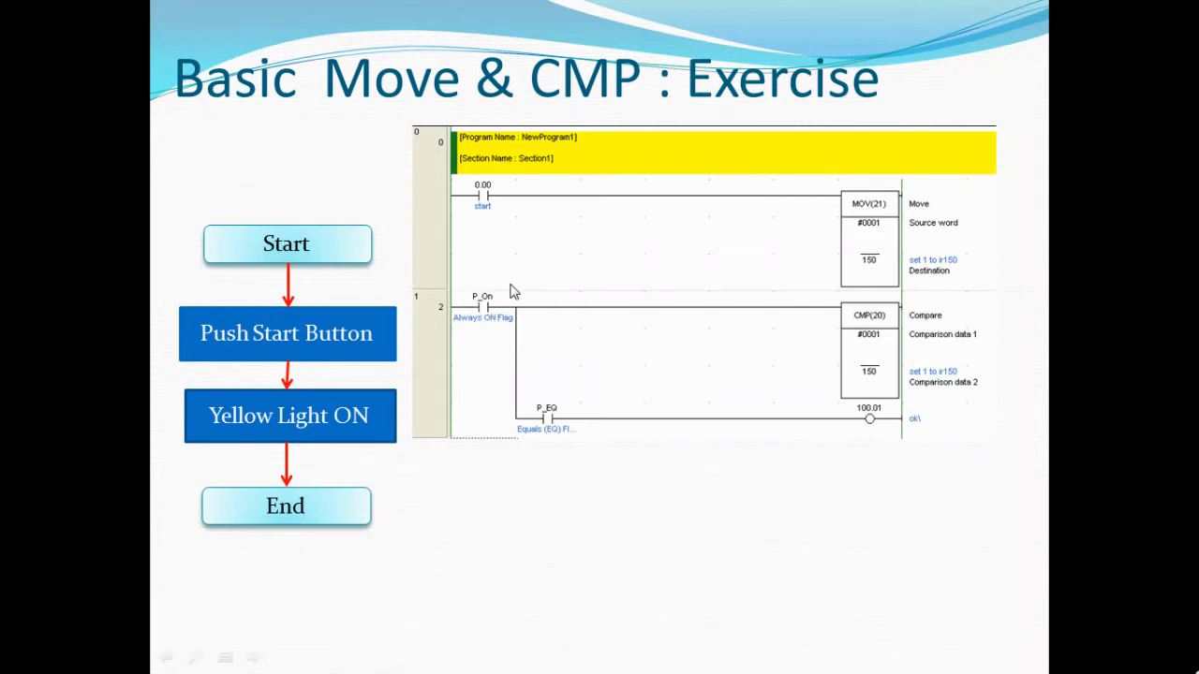
pyautogui.moveTo(551, 329)
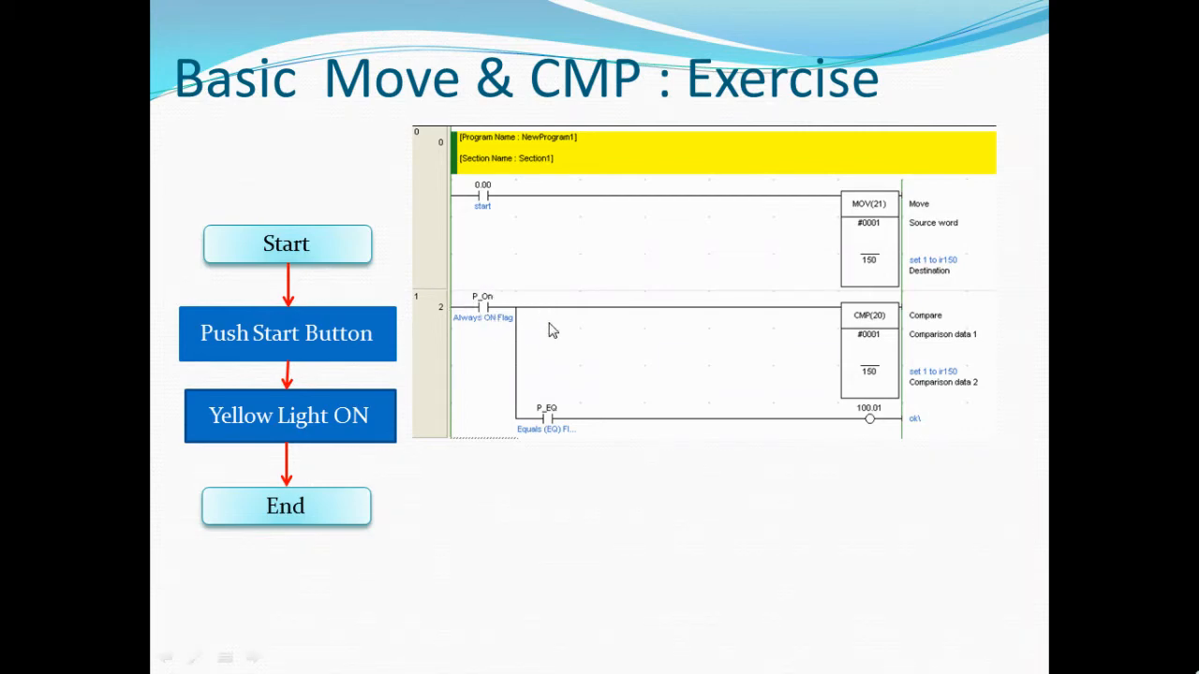
pyautogui.moveTo(515, 307)
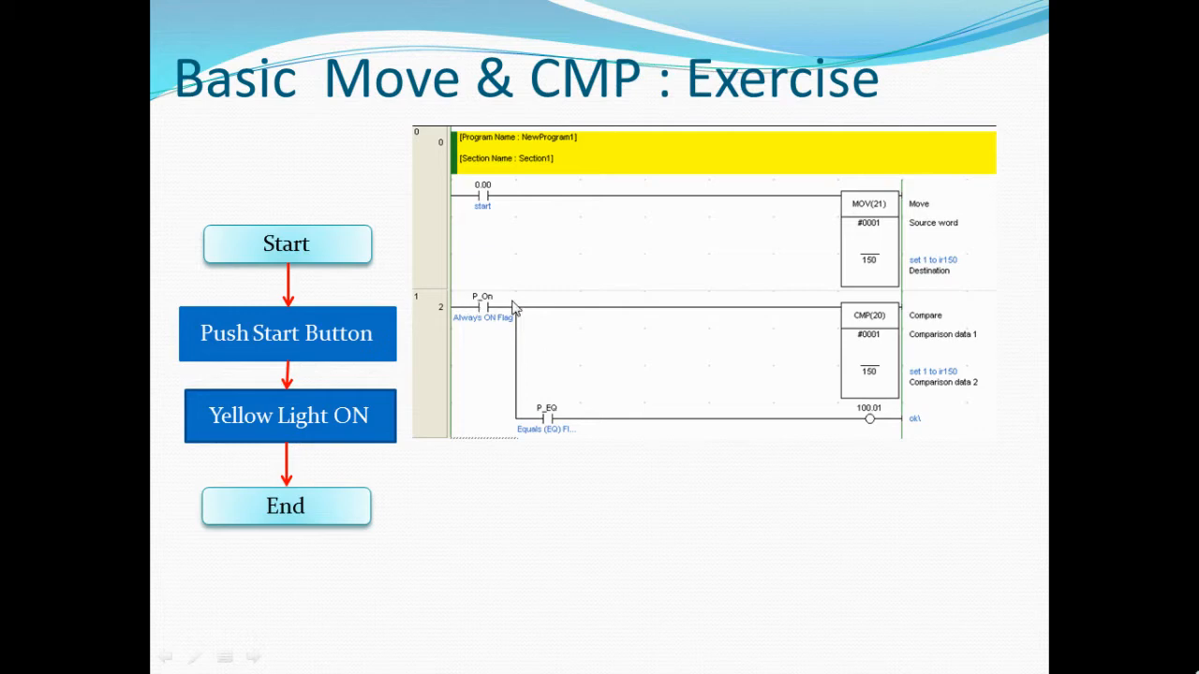
pyautogui.moveTo(798, 322)
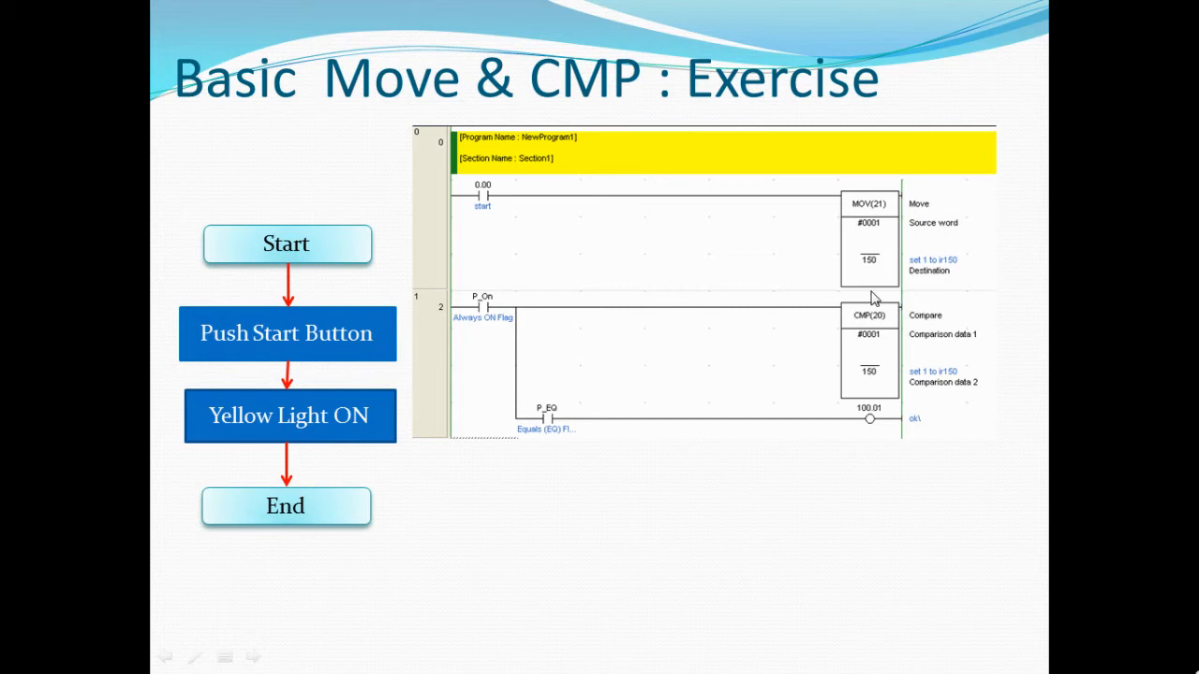
pyautogui.moveTo(927, 341)
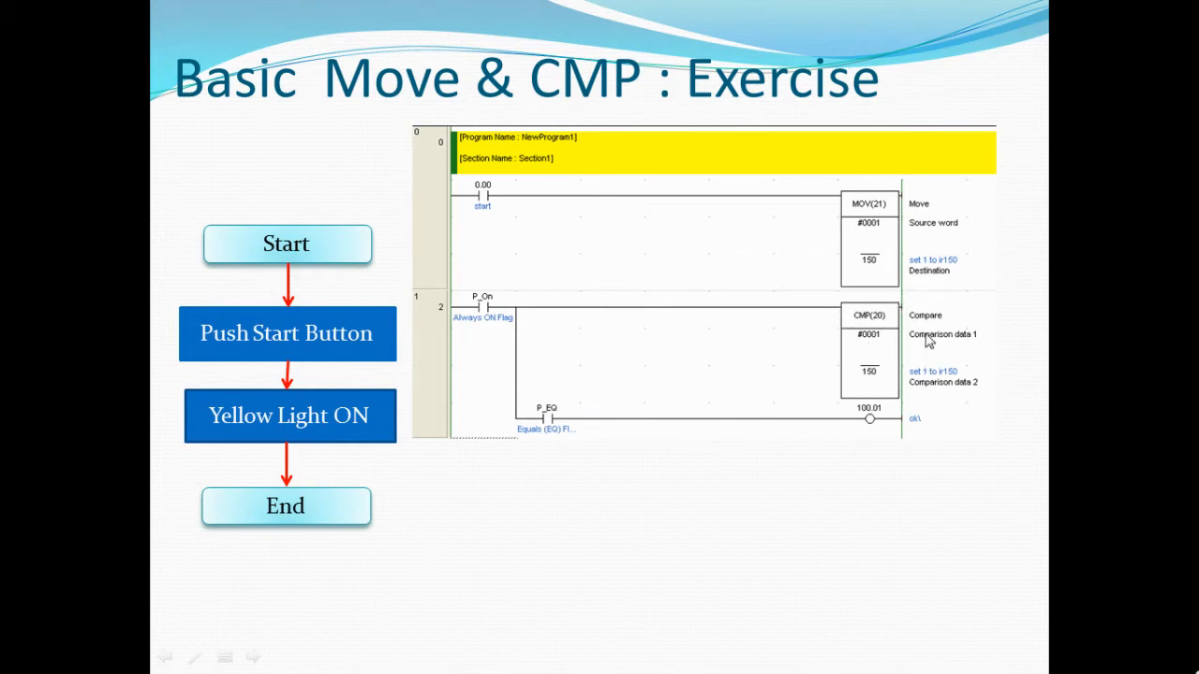
pyautogui.moveTo(872, 347)
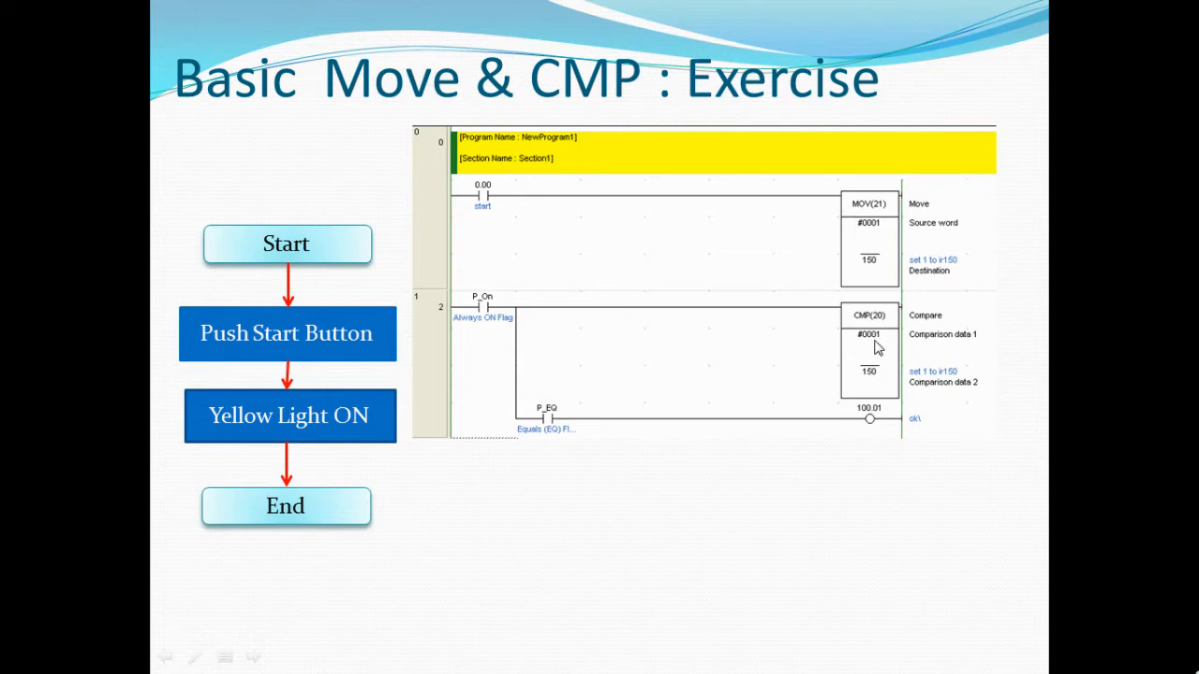
pyautogui.moveTo(889, 352)
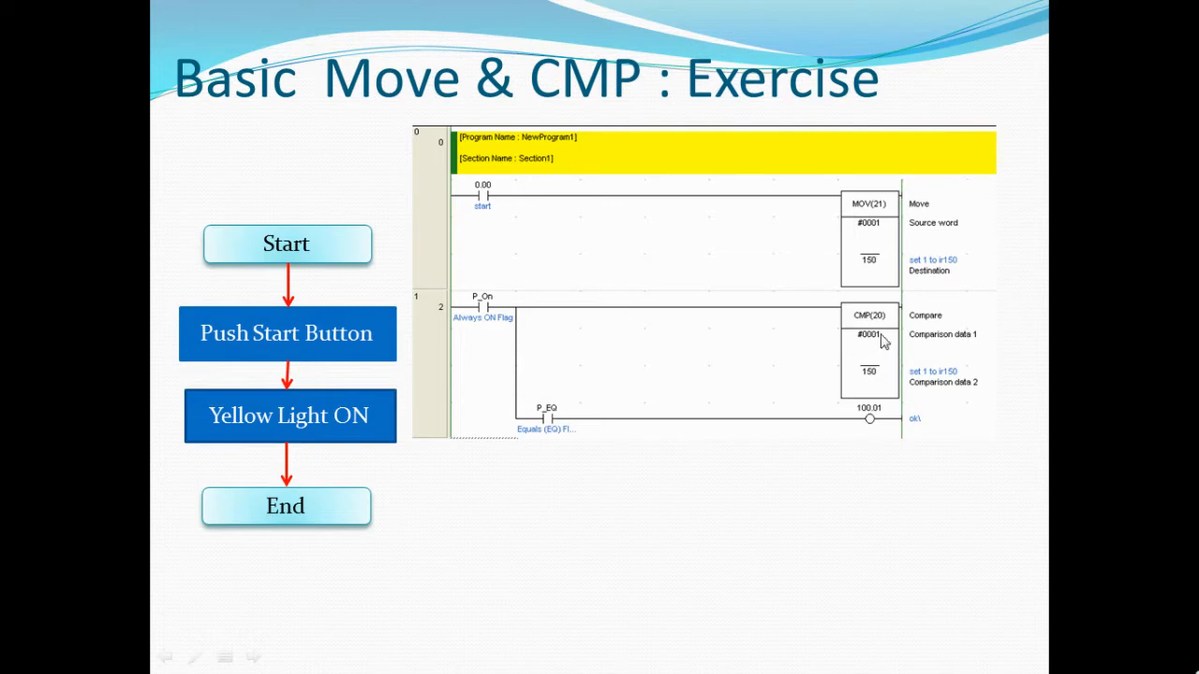
pyautogui.moveTo(892, 377)
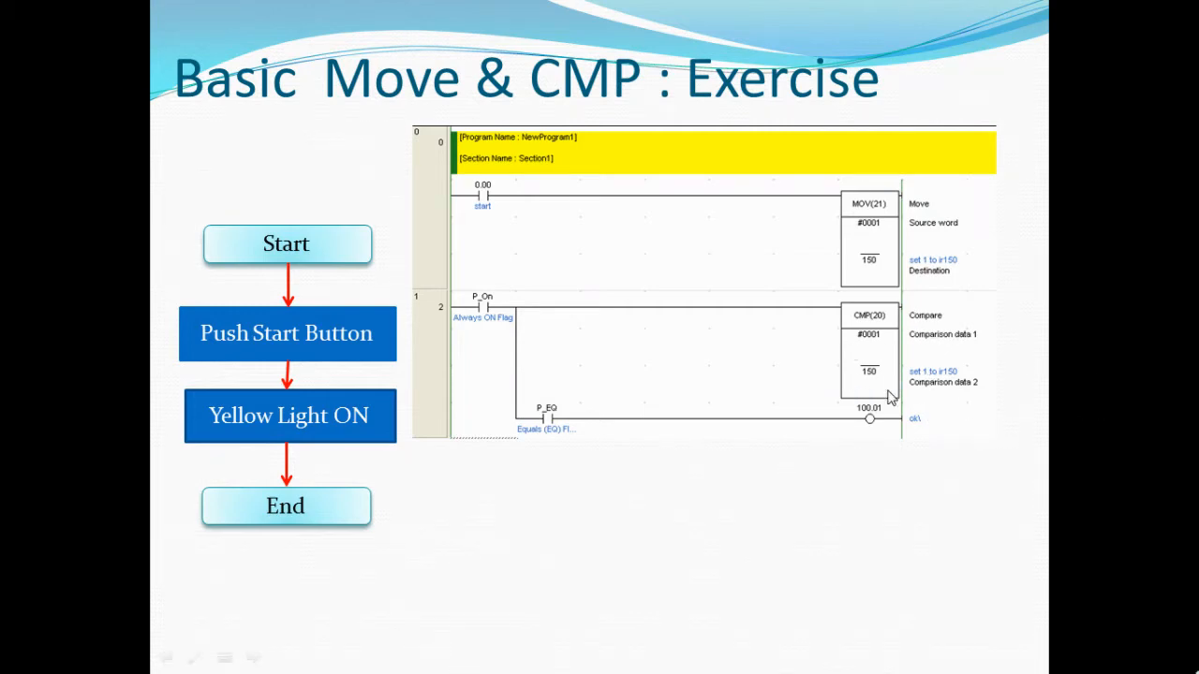
pyautogui.moveTo(850, 382)
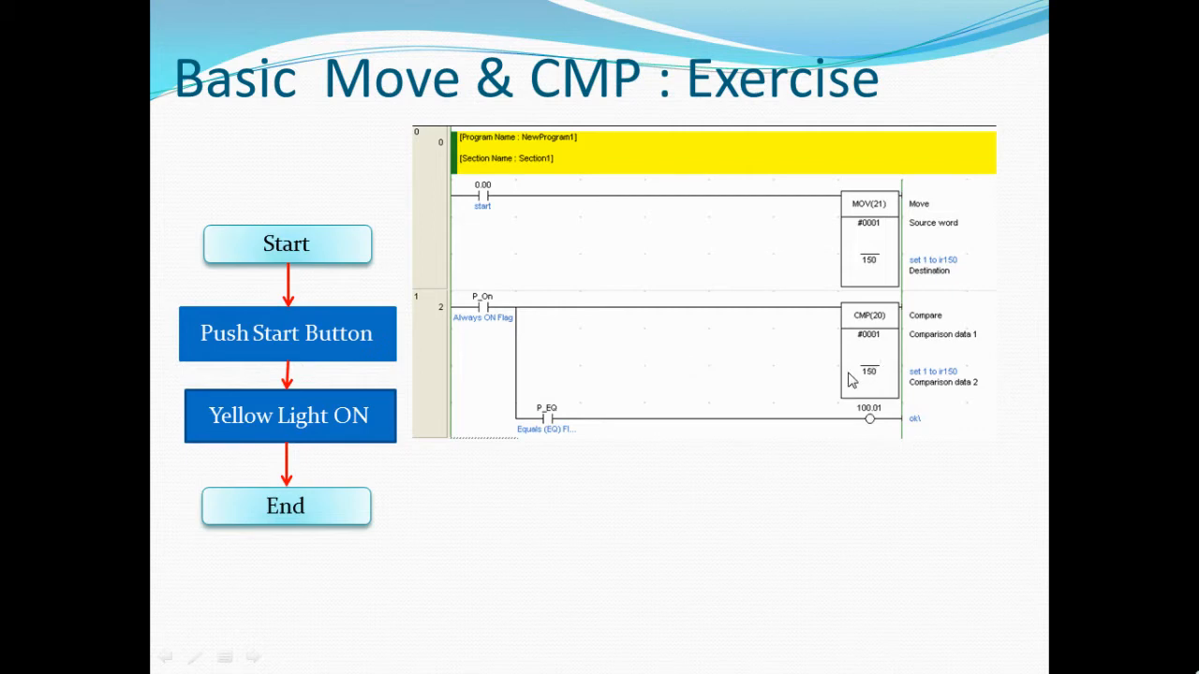
pyautogui.moveTo(866, 371)
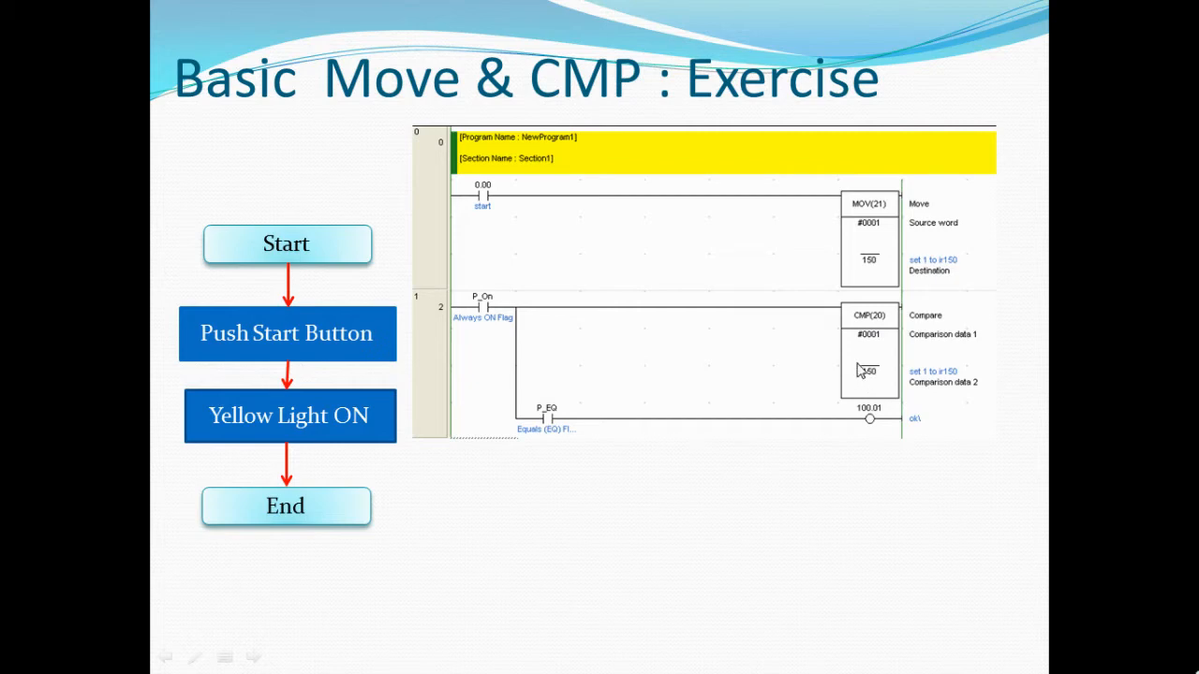
pyautogui.moveTo(862, 367)
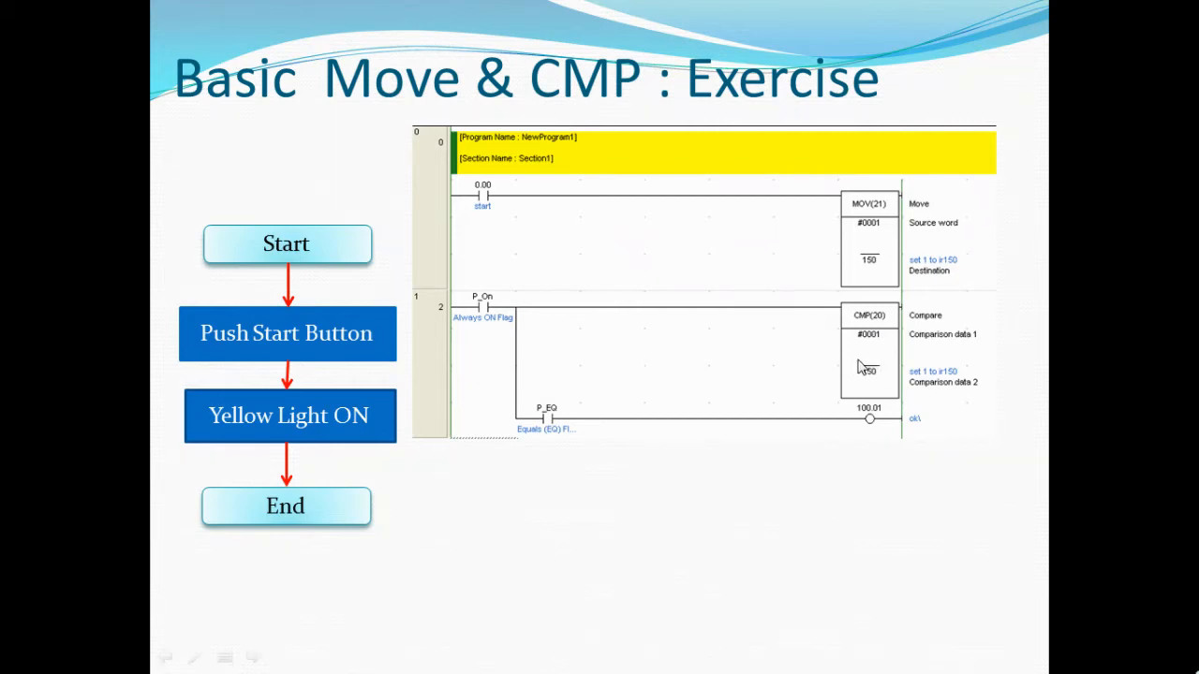
pyautogui.moveTo(891, 356)
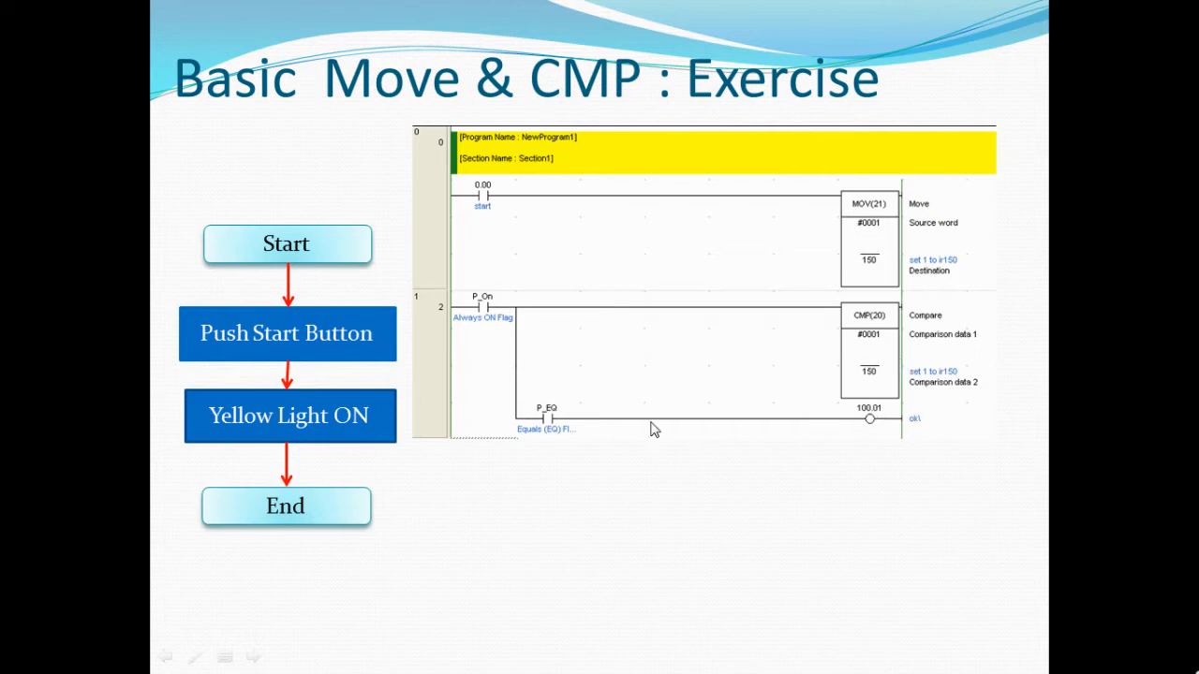
pyautogui.moveTo(524, 450)
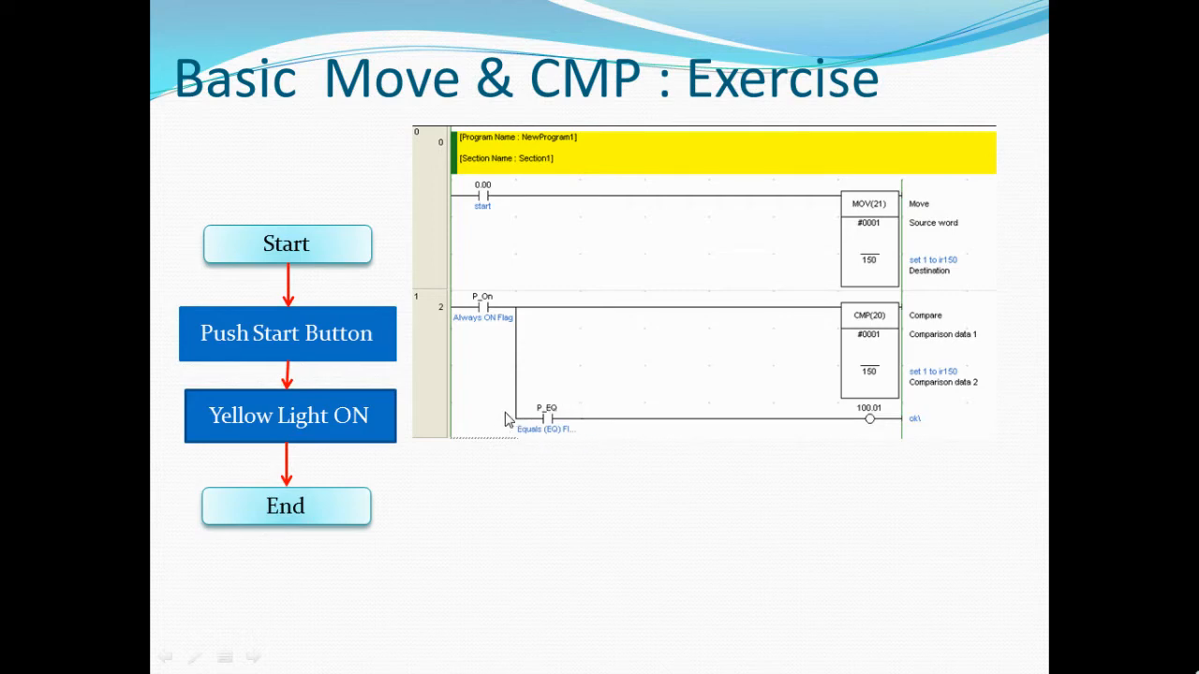
pyautogui.moveTo(559, 427)
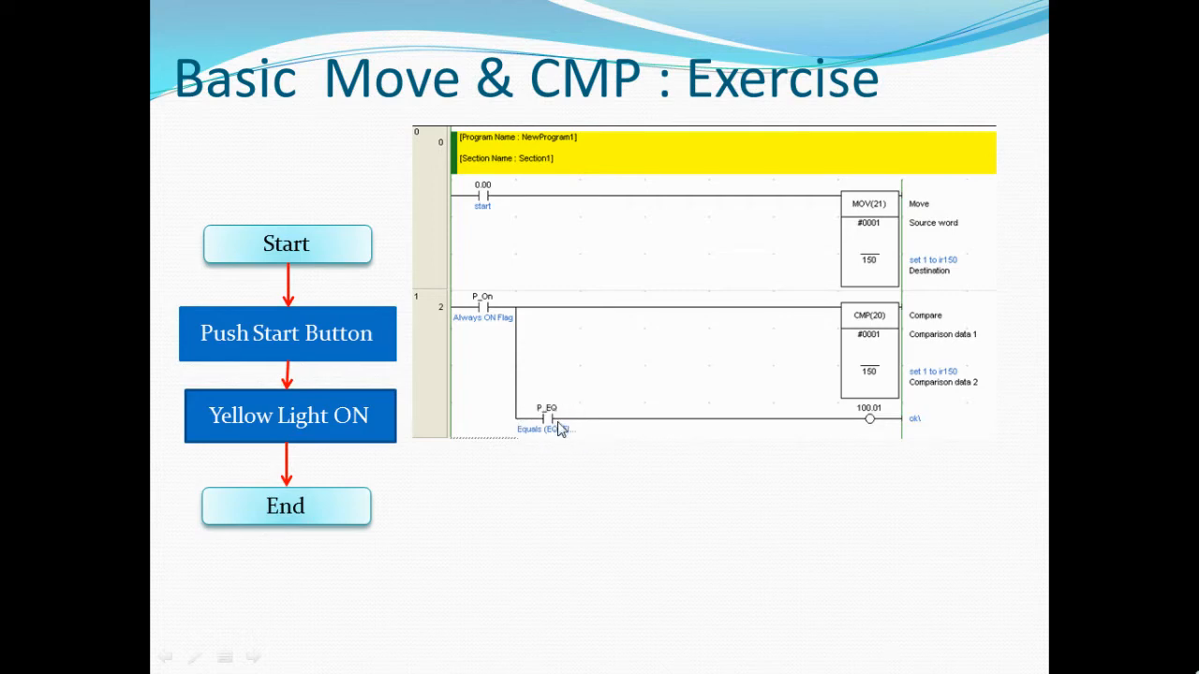
pyautogui.moveTo(247, 464)
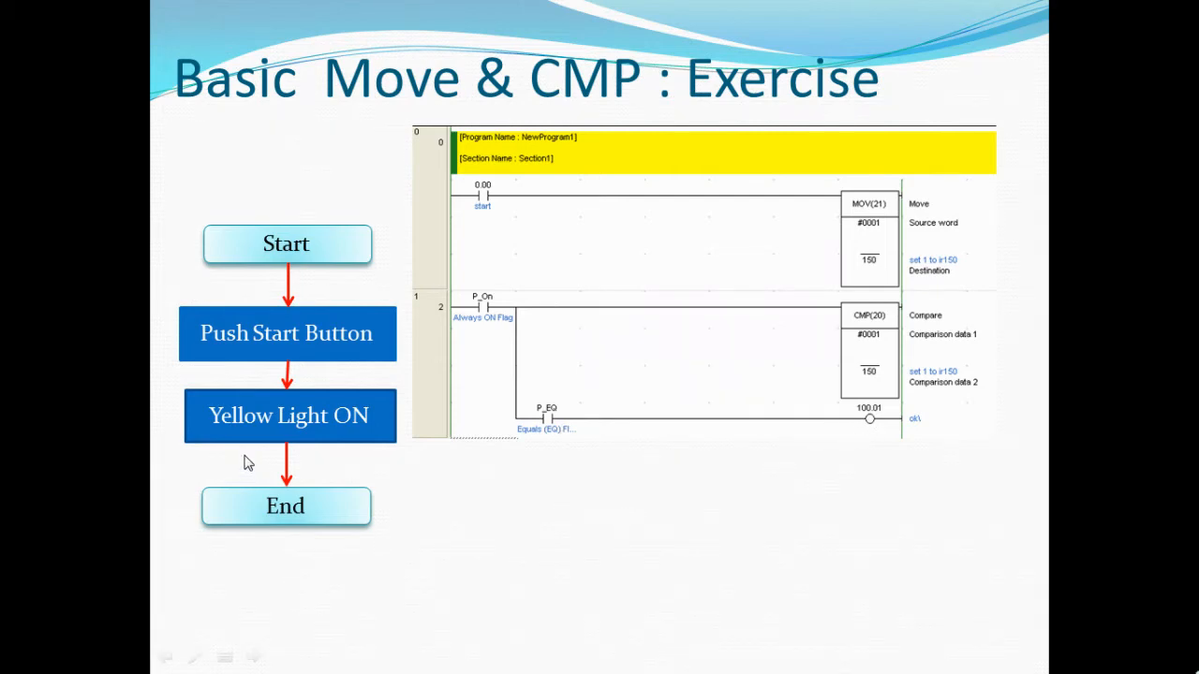
pyautogui.moveTo(223, 409)
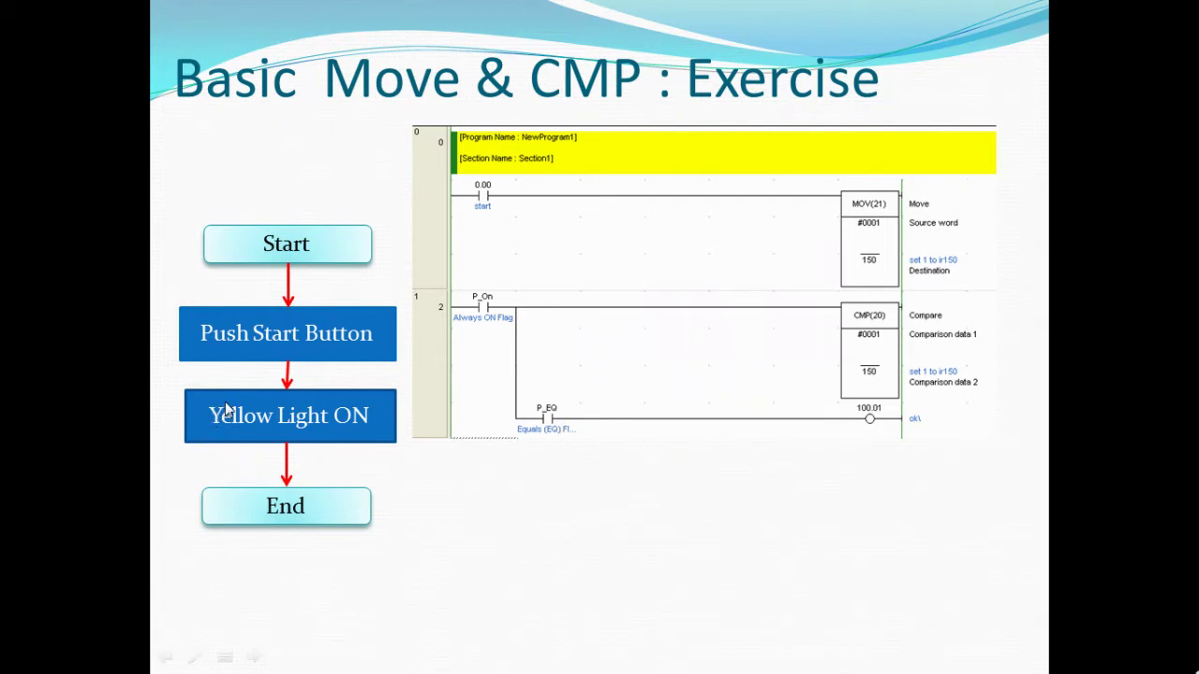
pyautogui.moveTo(850, 427)
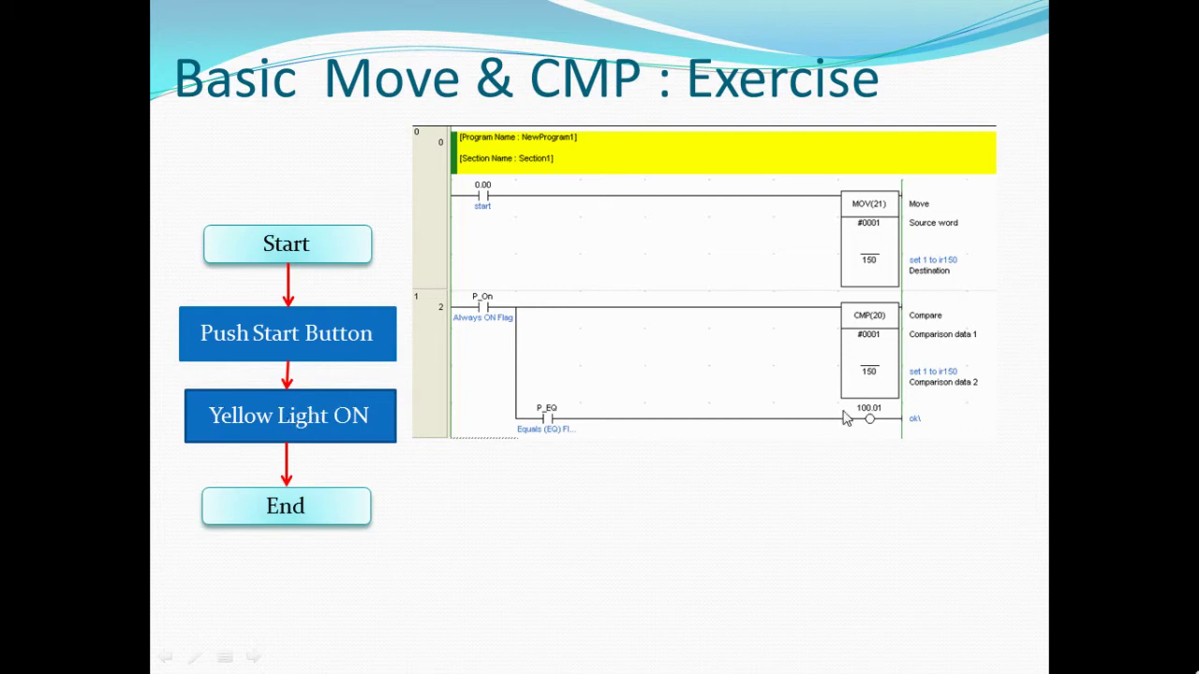
pyautogui.moveTo(864, 419)
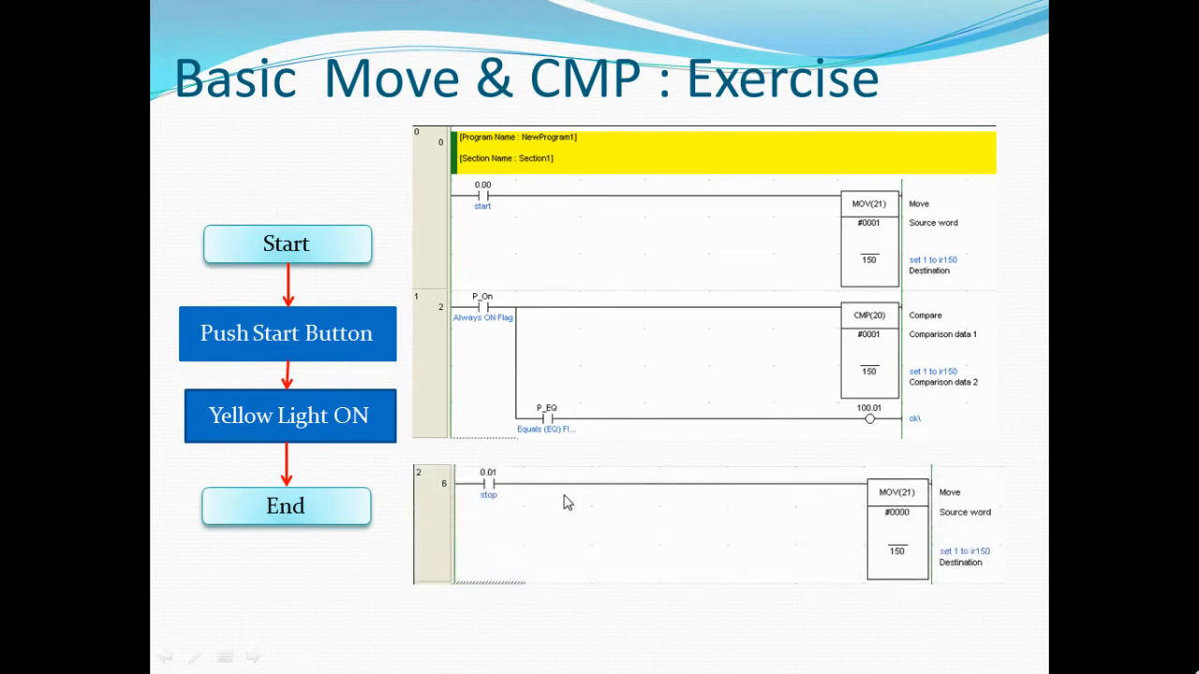
pyautogui.moveTo(802, 528)
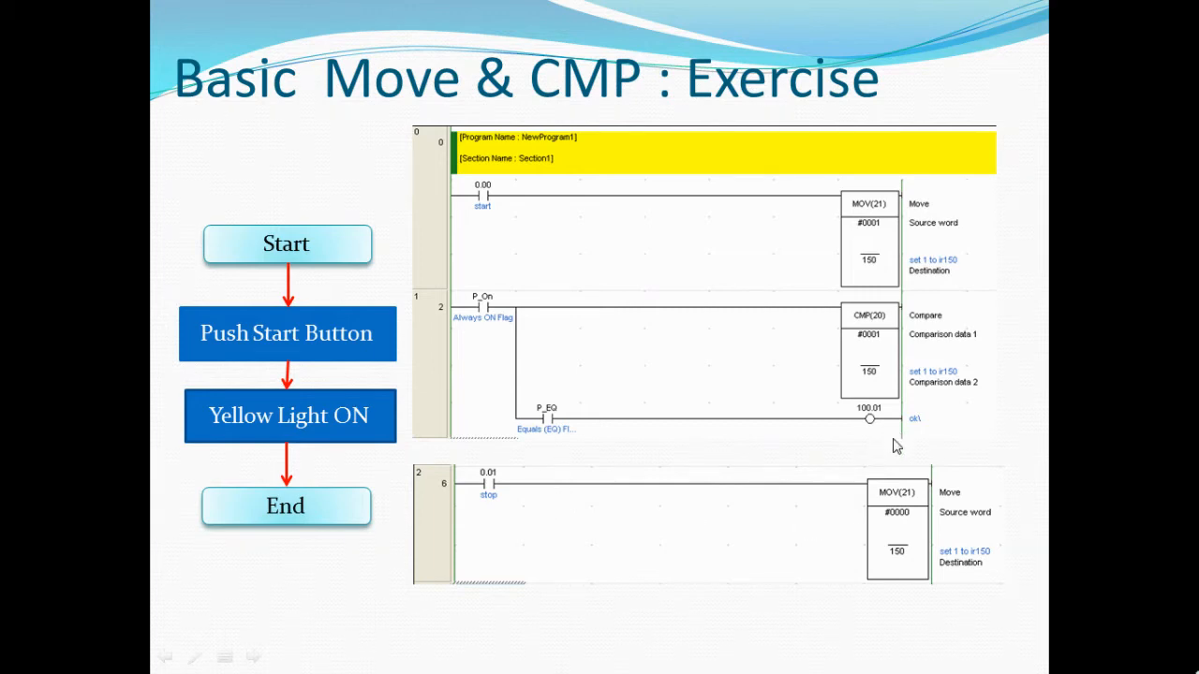
pyautogui.moveTo(551, 532)
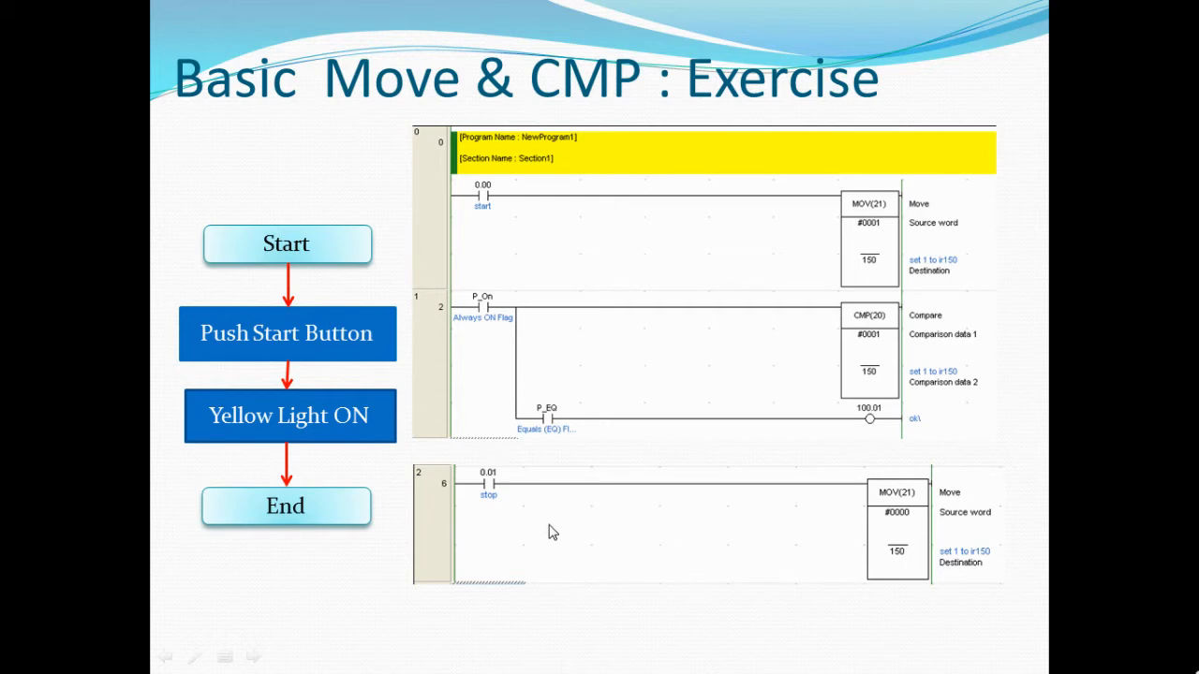
pyautogui.moveTo(472, 468)
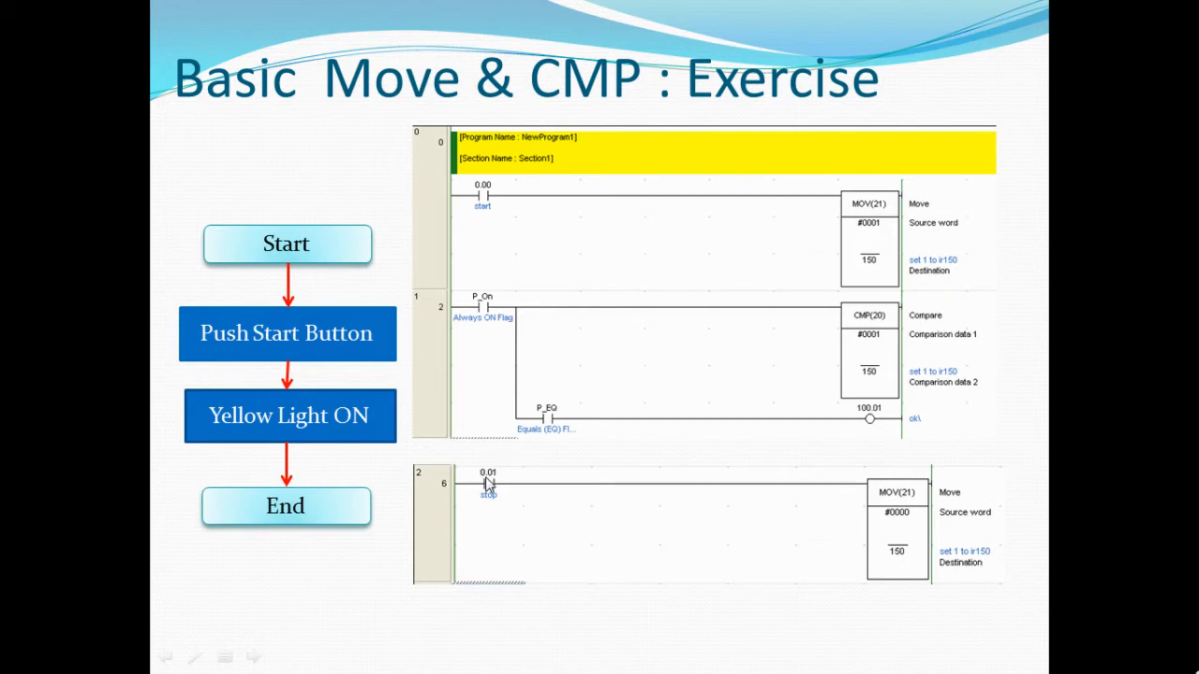
pyautogui.moveTo(528, 483)
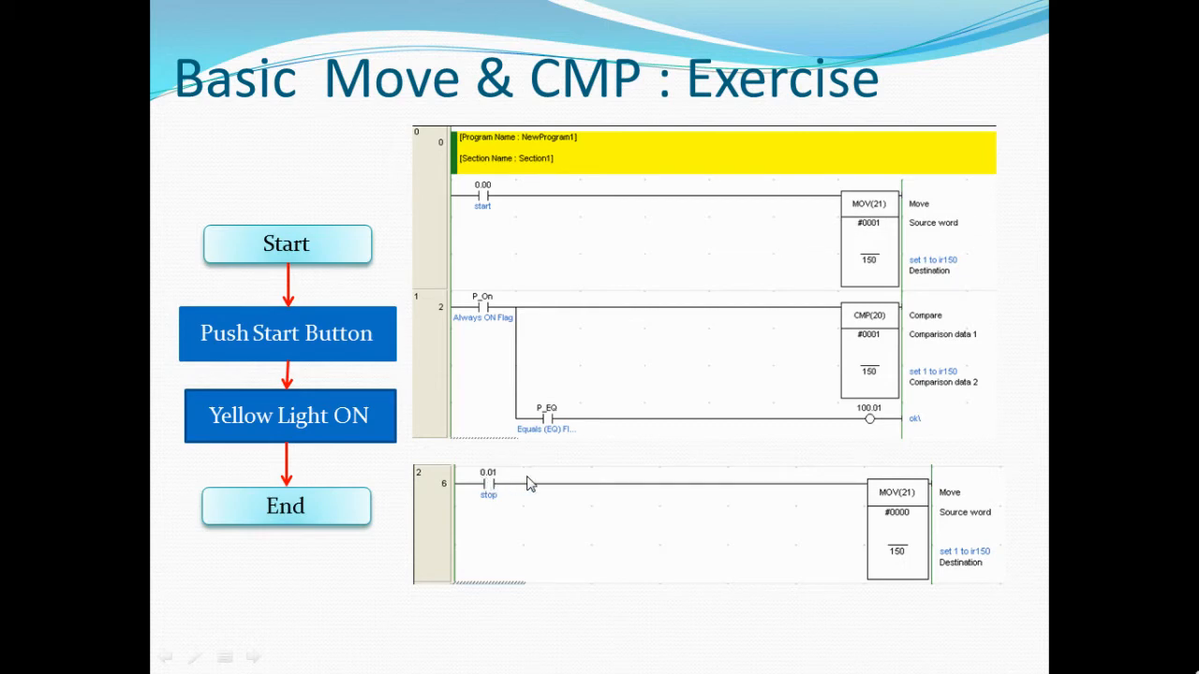
pyautogui.moveTo(861, 517)
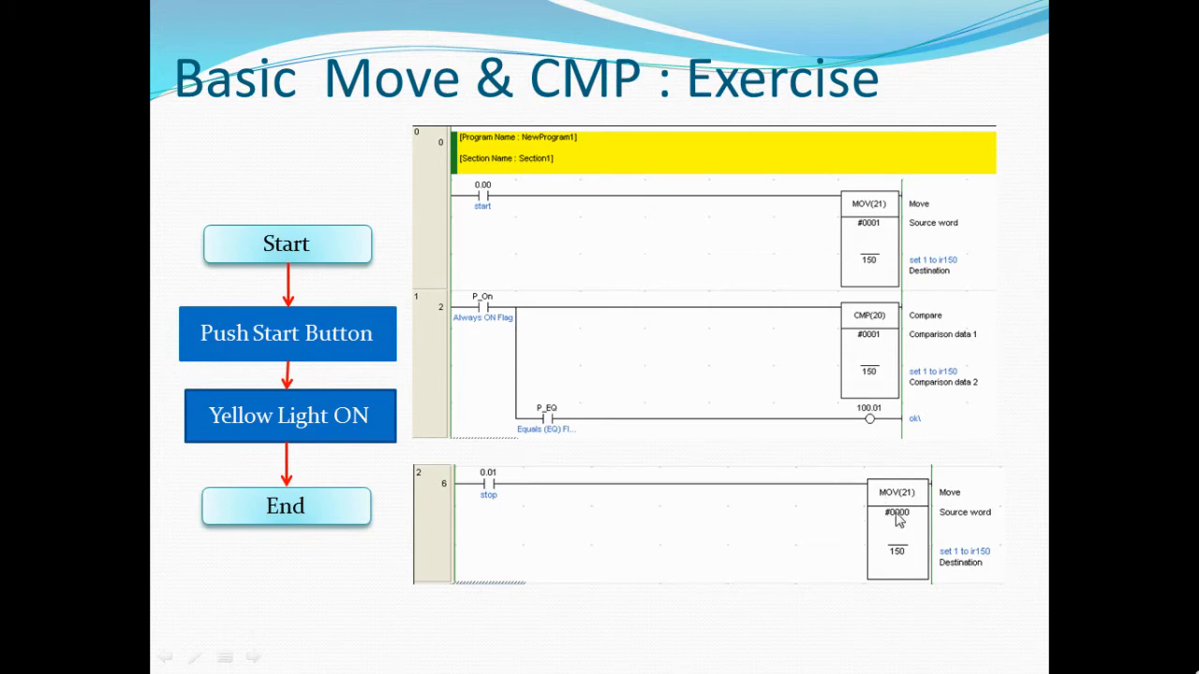
pyautogui.moveTo(918, 524)
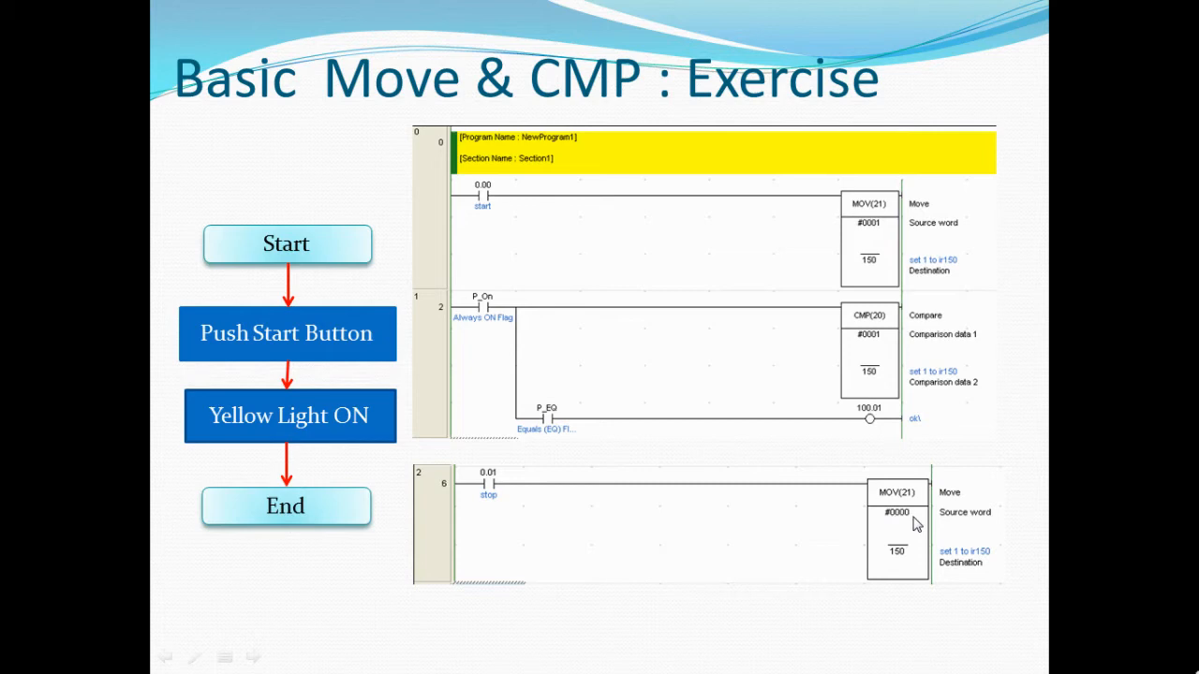
pyautogui.moveTo(901, 542)
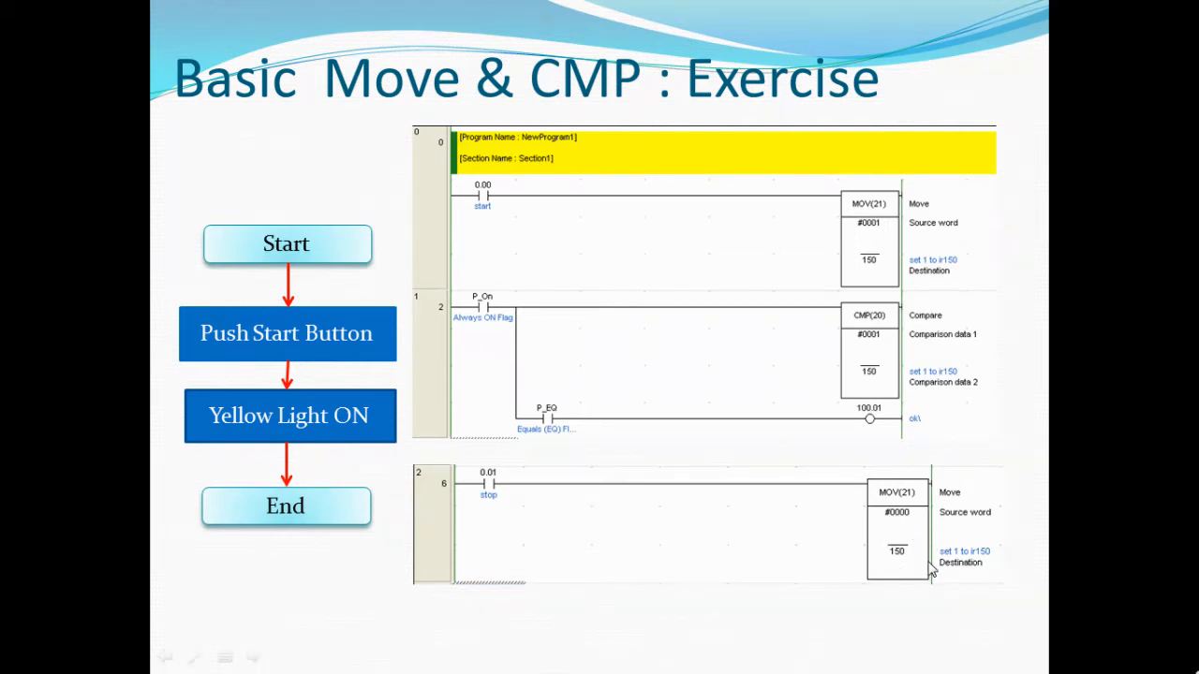
pyautogui.moveTo(909, 532)
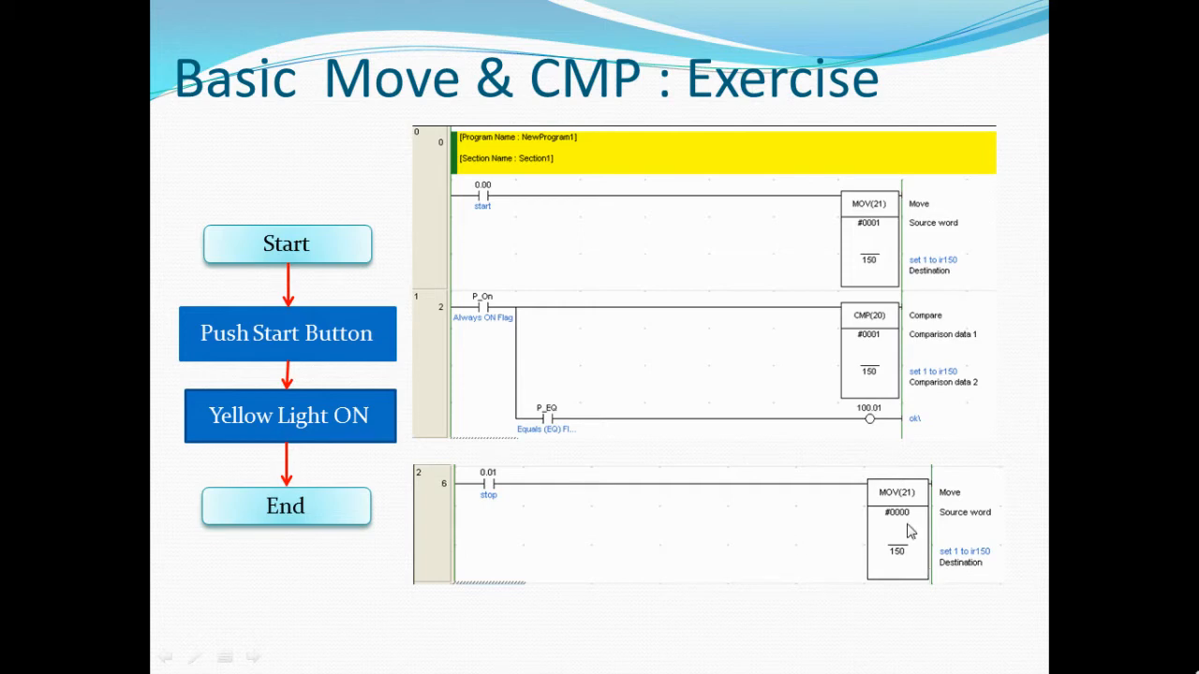
pyautogui.moveTo(771, 474)
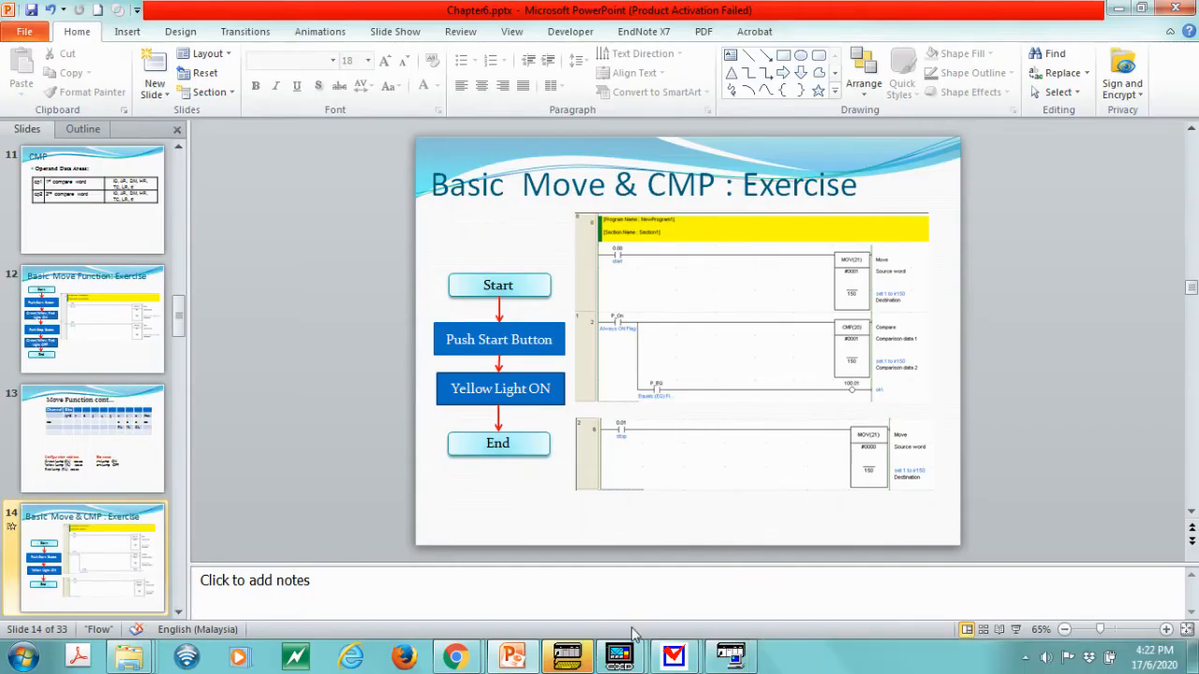
# Step: Switch to the running simulated ladder program and scroll down to the Stop rung
pyautogui.click(644, 600)
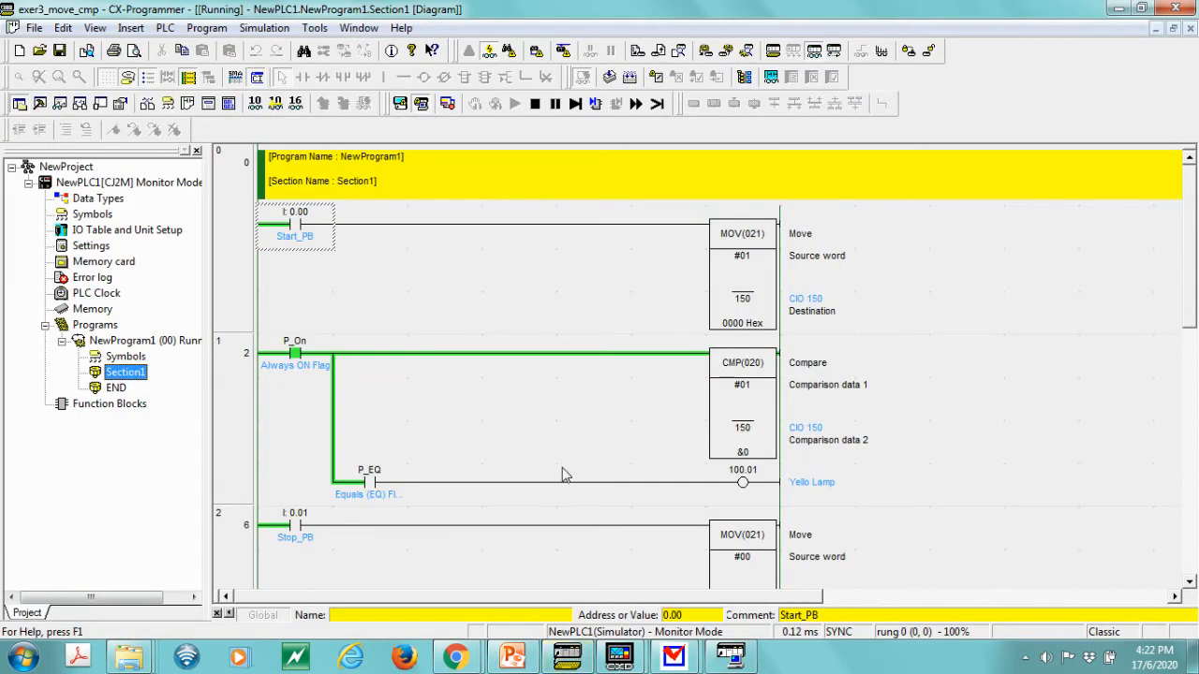
pyautogui.moveTo(738, 351)
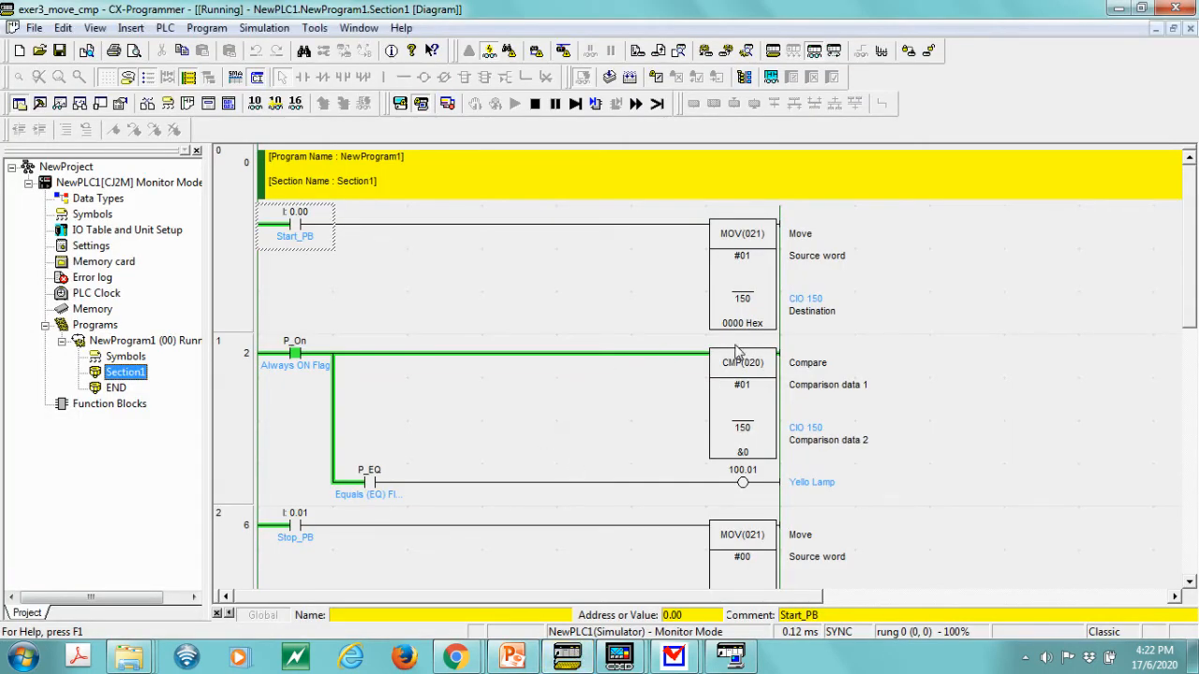
pyautogui.moveTo(502, 313)
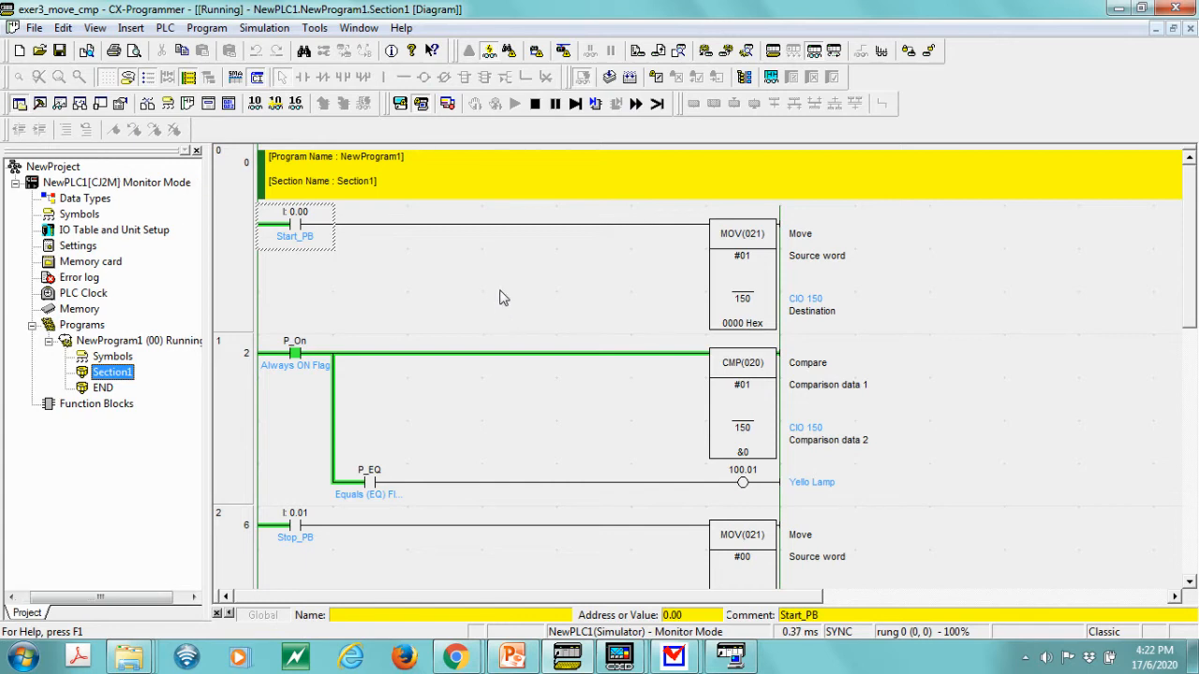
pyautogui.scroll(-3)
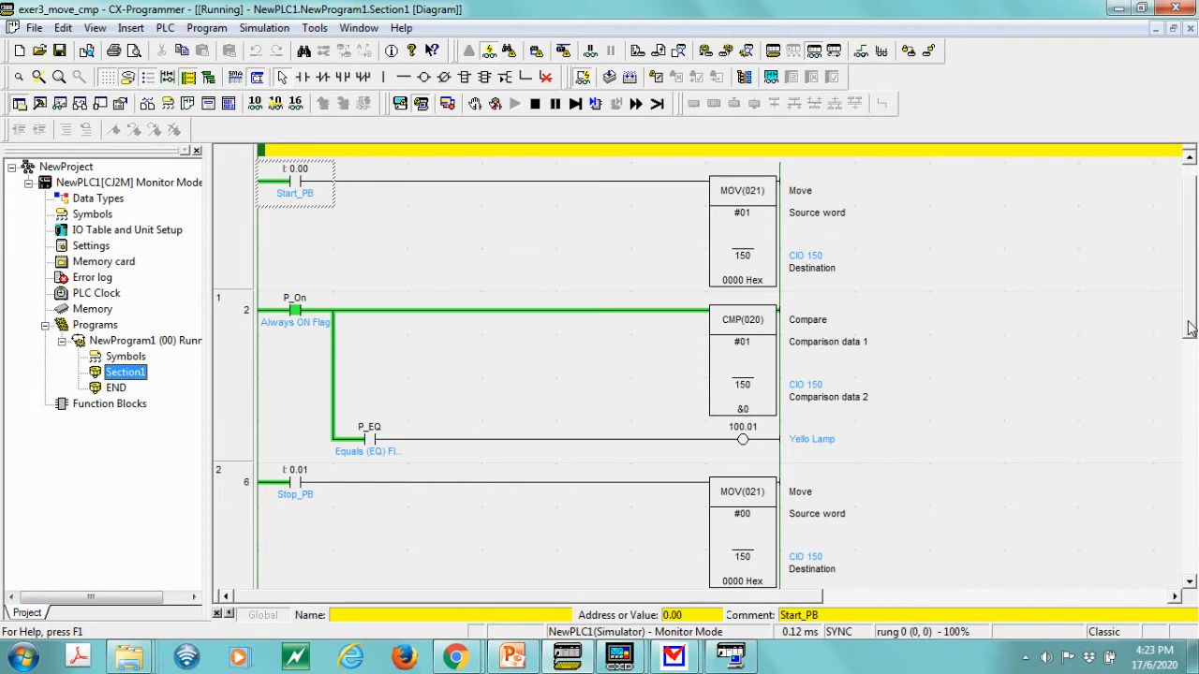
pyautogui.moveTo(498, 495)
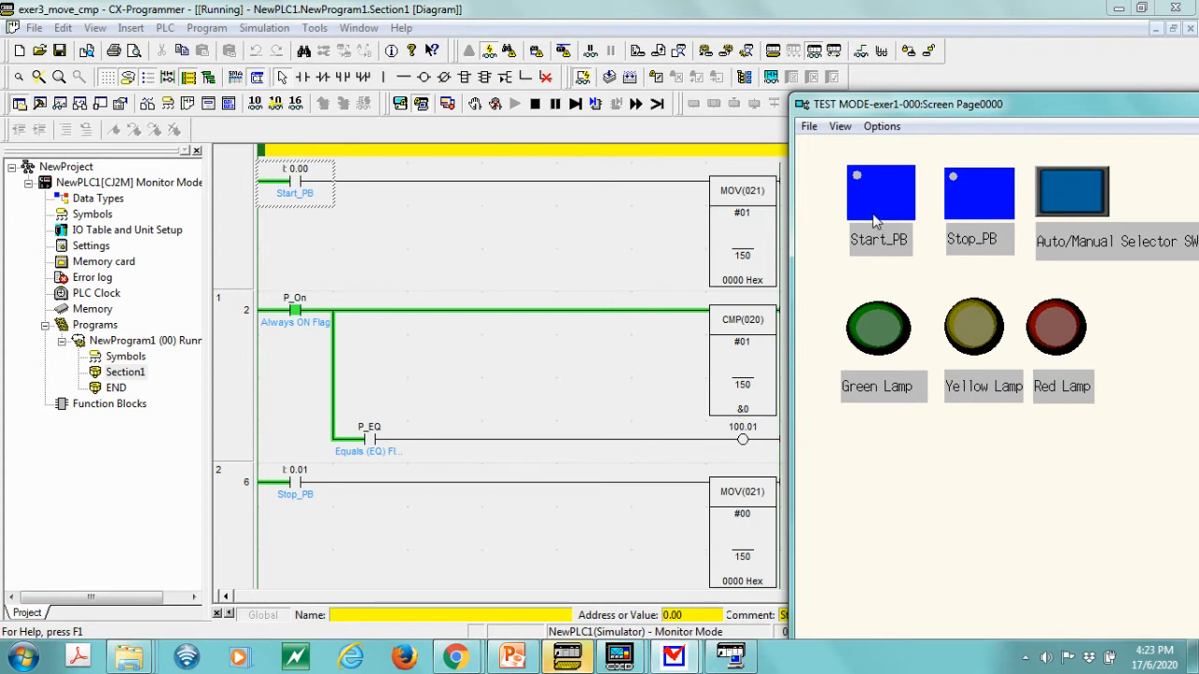
pyautogui.moveTo(869, 208)
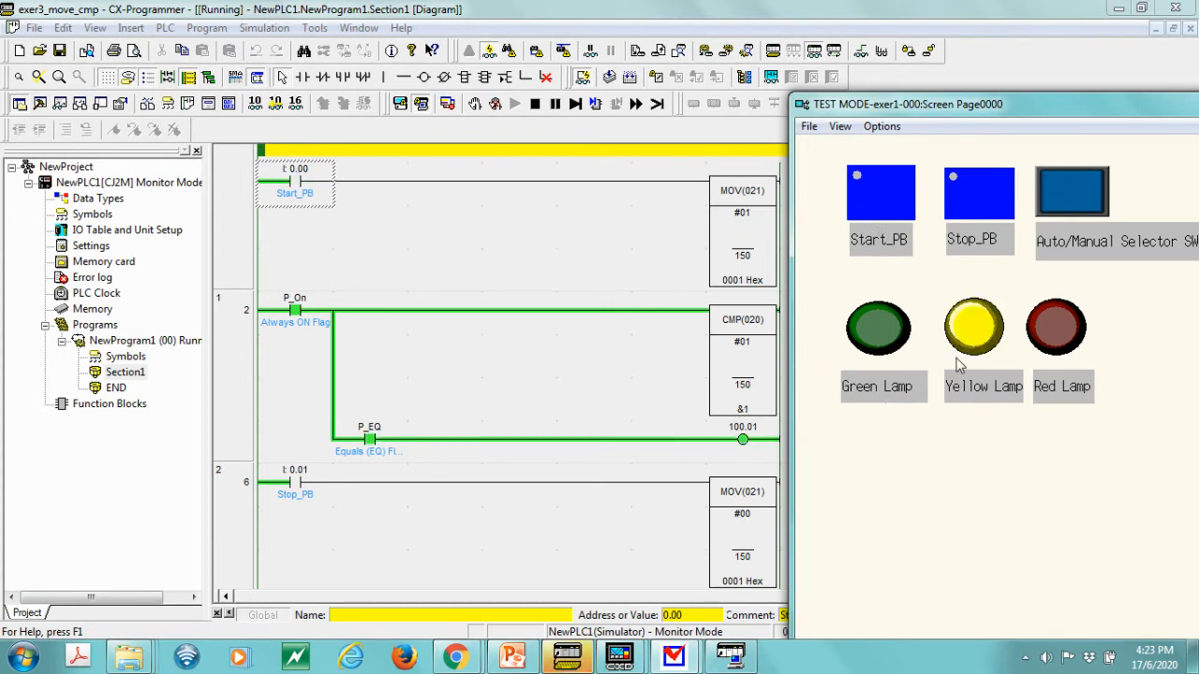
pyautogui.moveTo(978, 373)
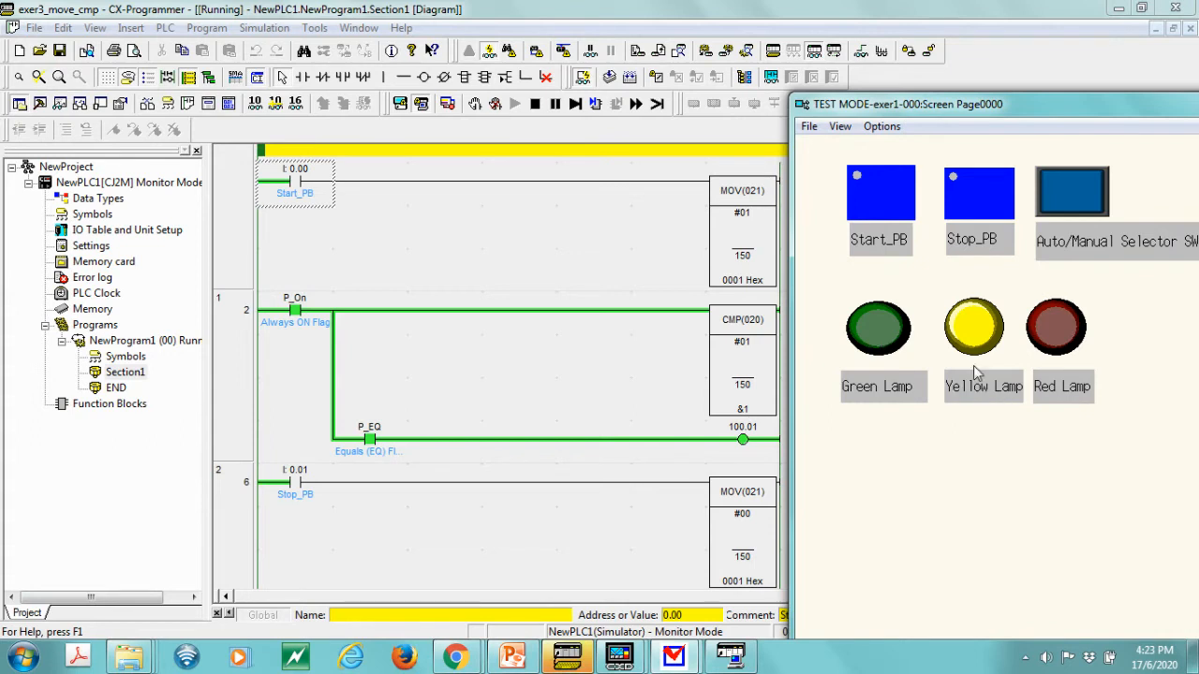
pyautogui.moveTo(966, 330)
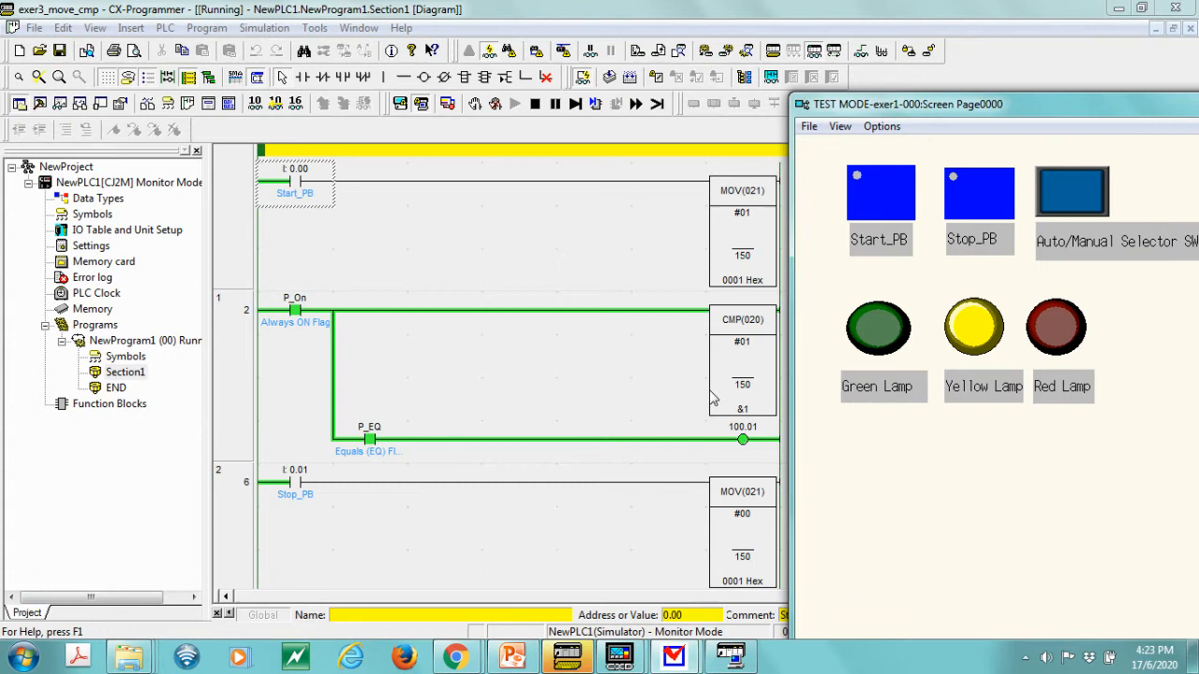
pyautogui.moveTo(723, 315)
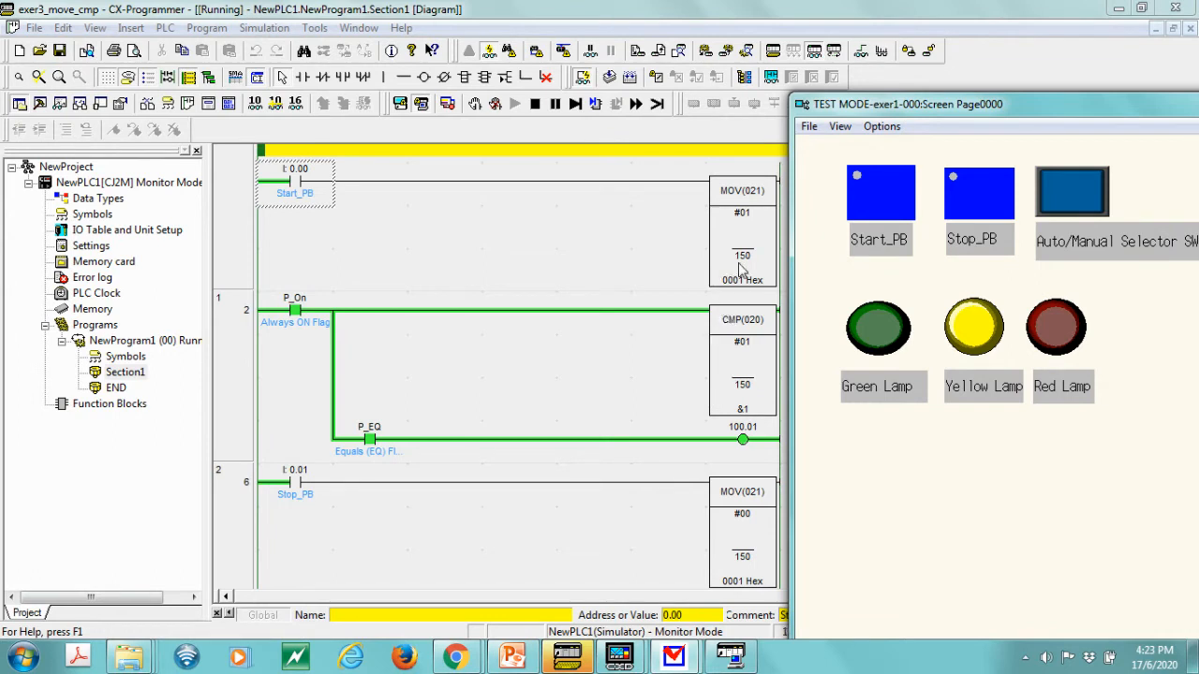
pyautogui.moveTo(730, 255)
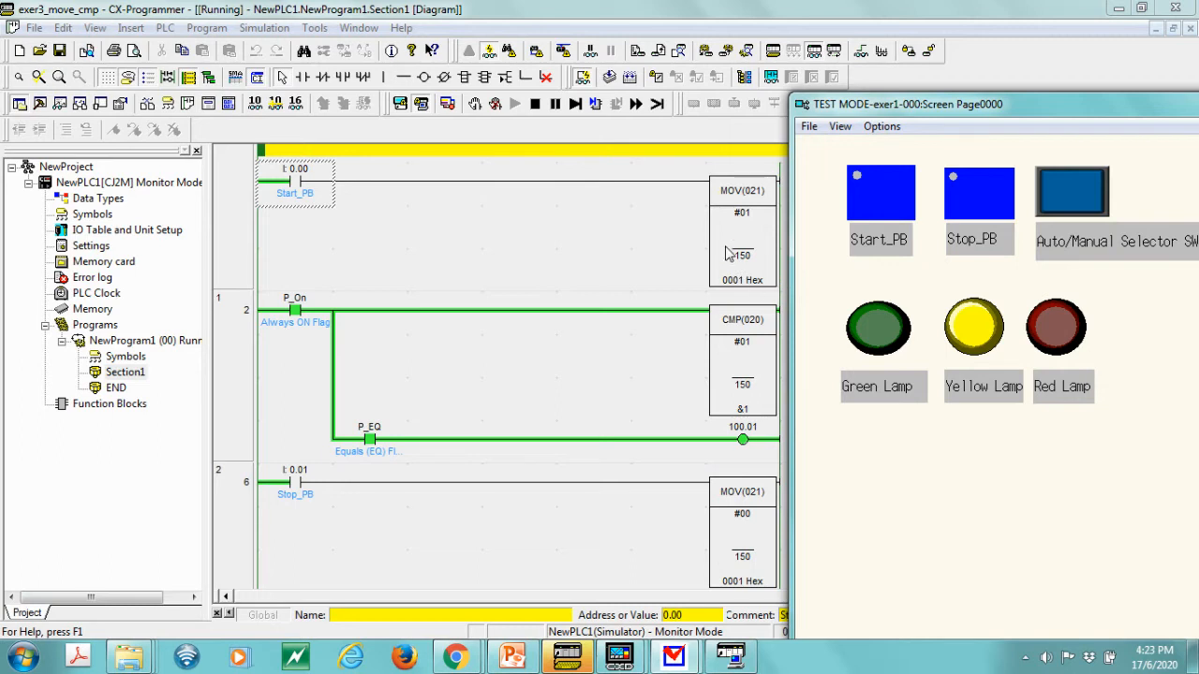
pyautogui.moveTo(718, 281)
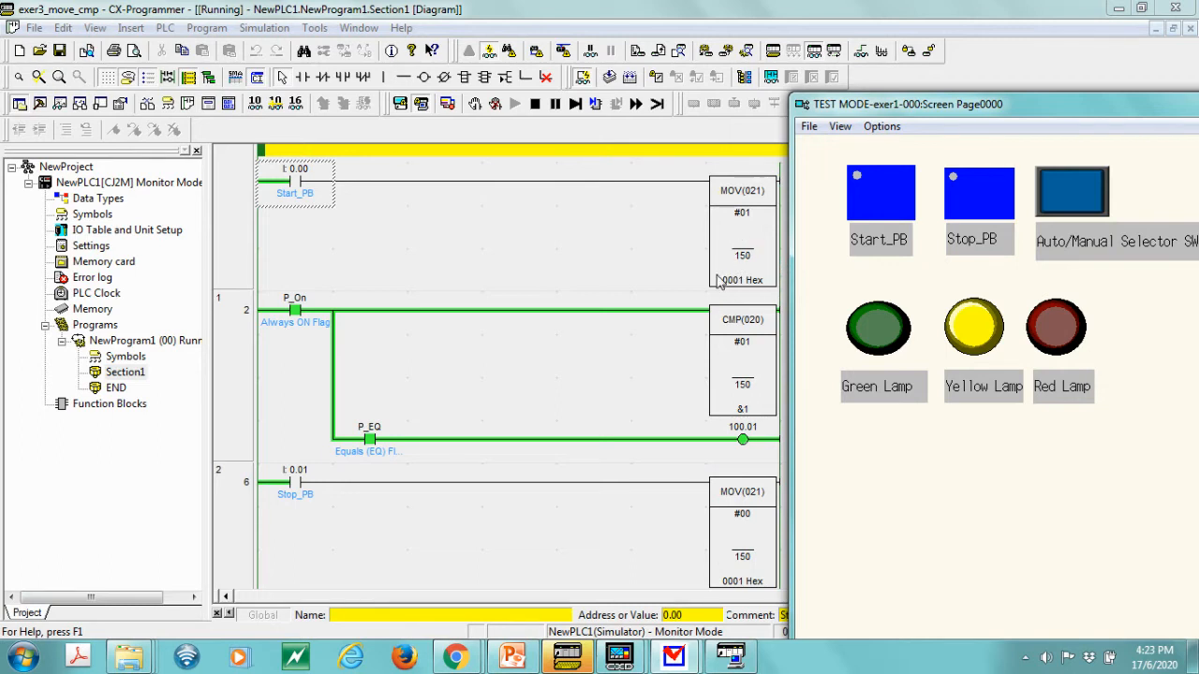
pyautogui.moveTo(740, 292)
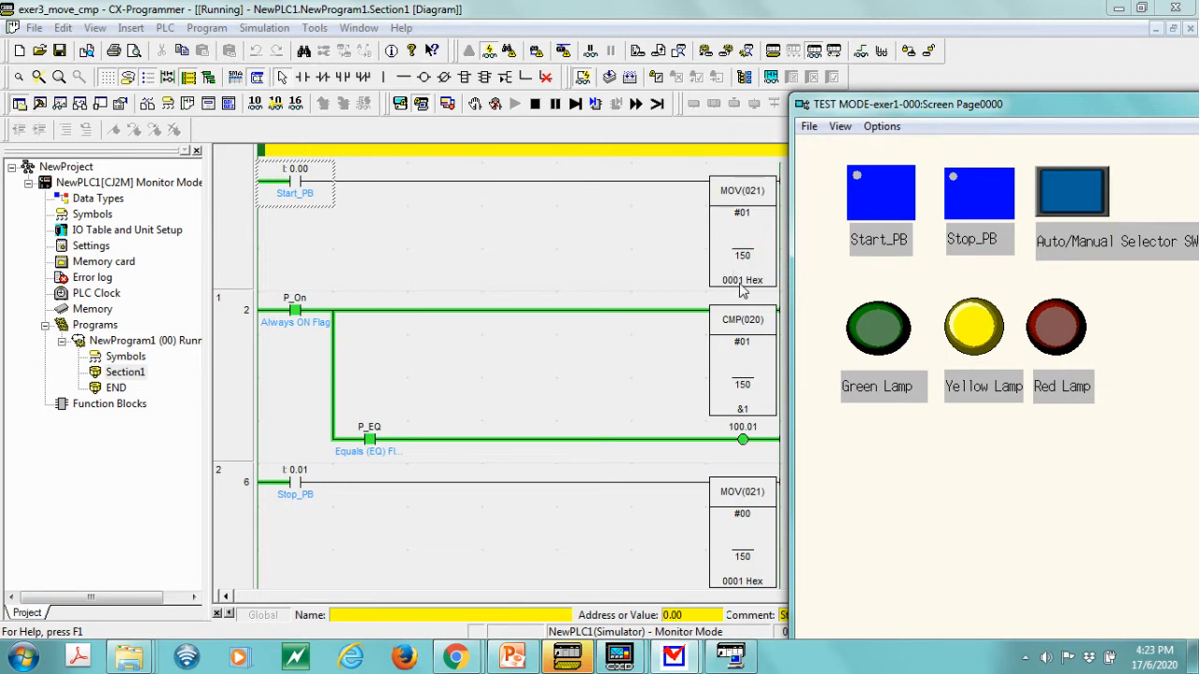
pyautogui.moveTo(753, 292)
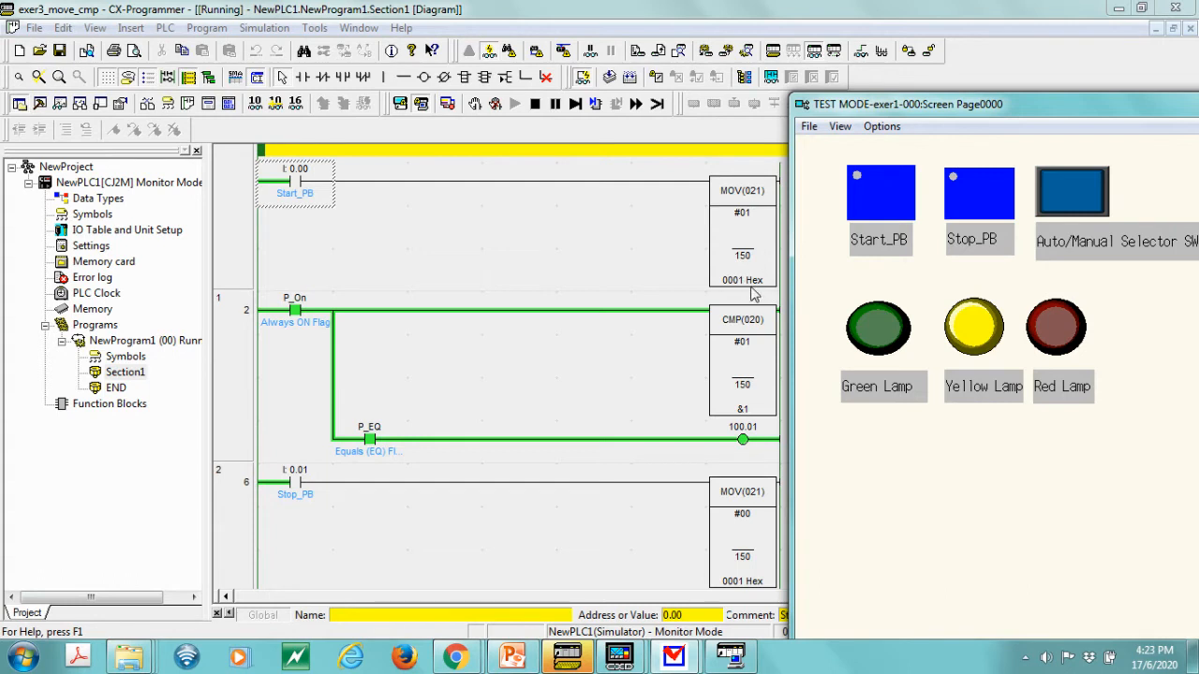
pyautogui.moveTo(745, 285)
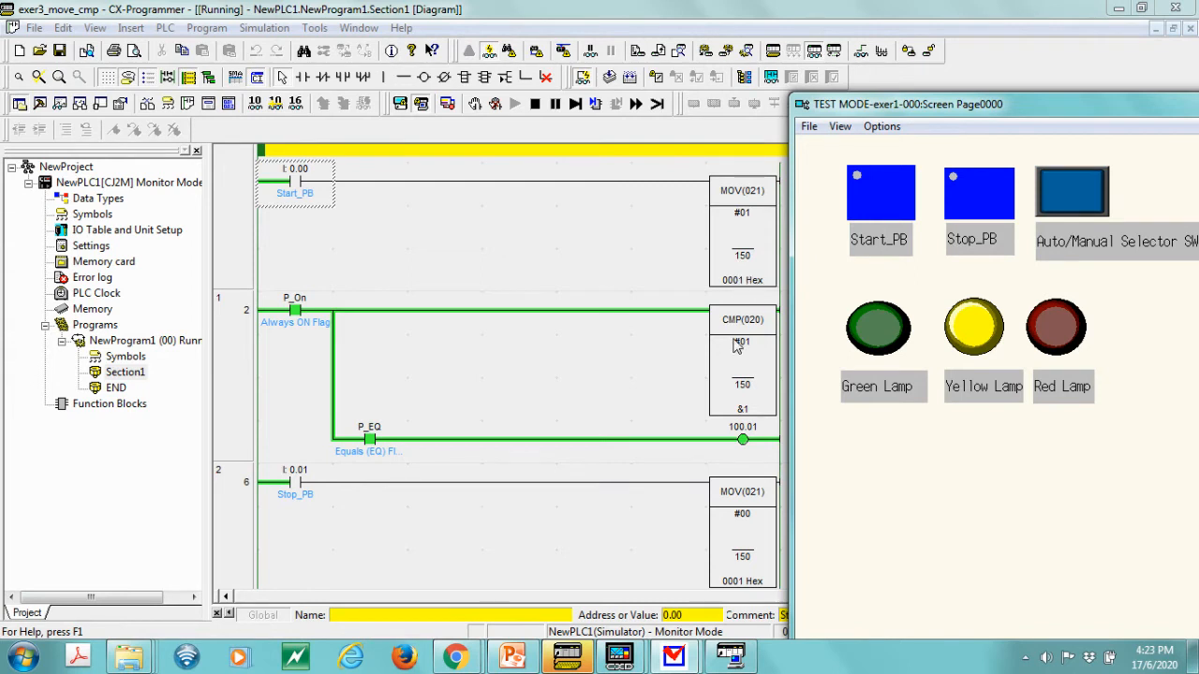
pyautogui.moveTo(776, 352)
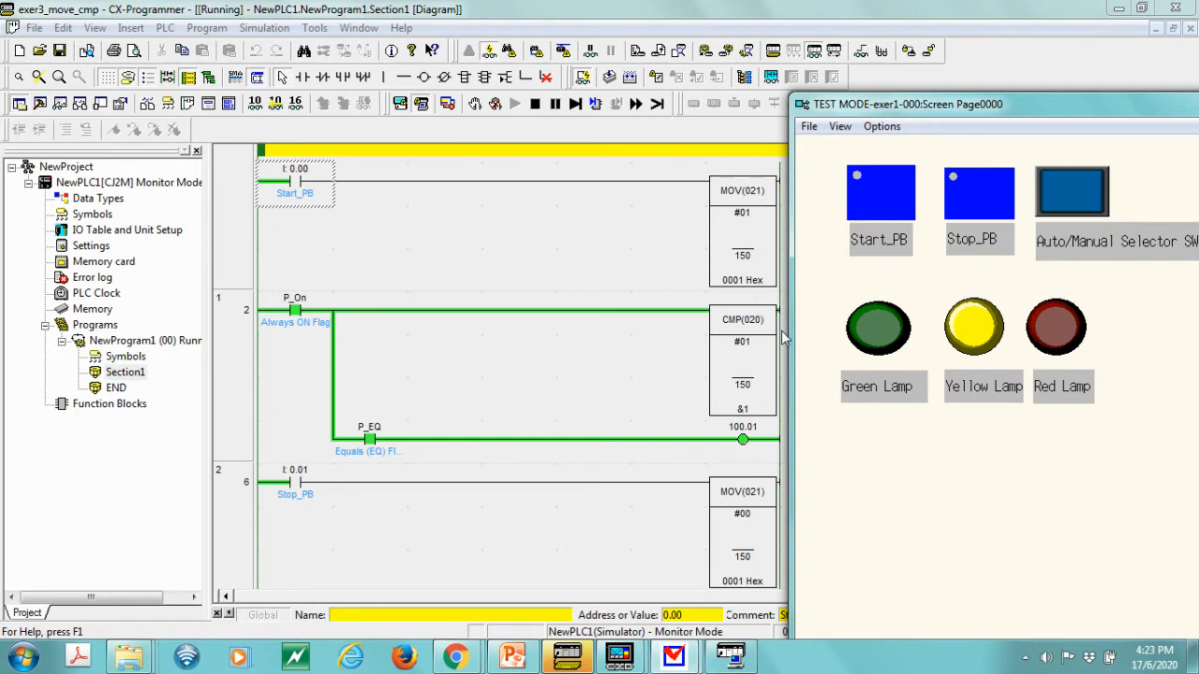
pyautogui.moveTo(749, 391)
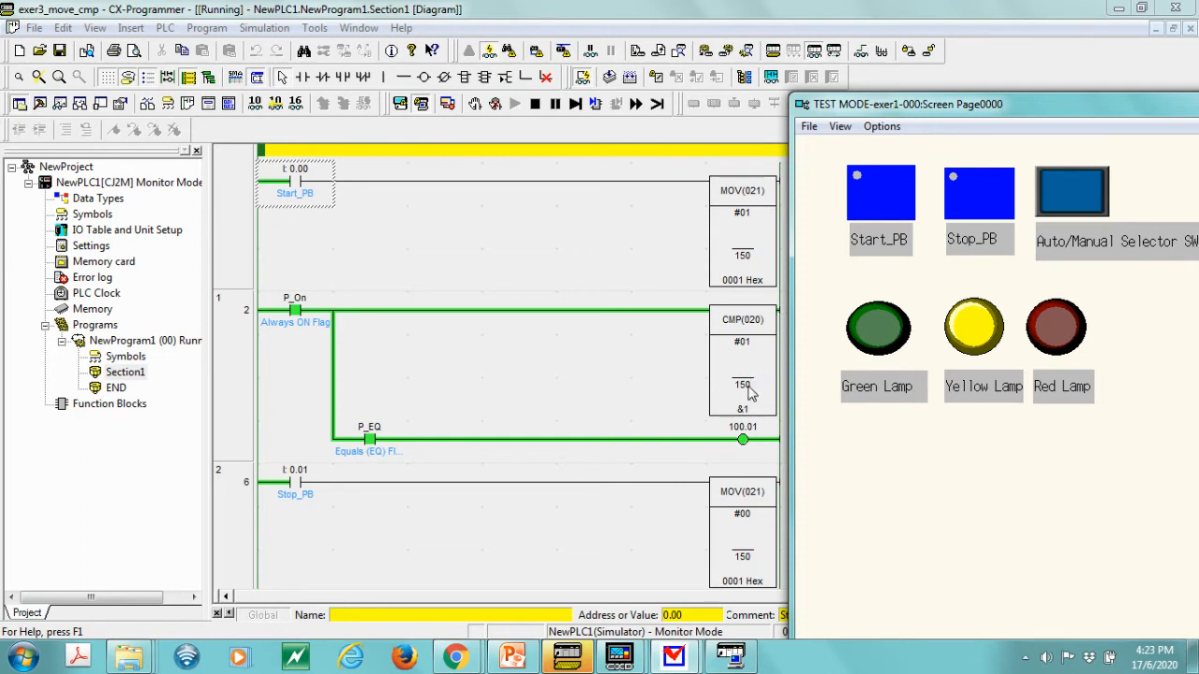
pyautogui.moveTo(742, 410)
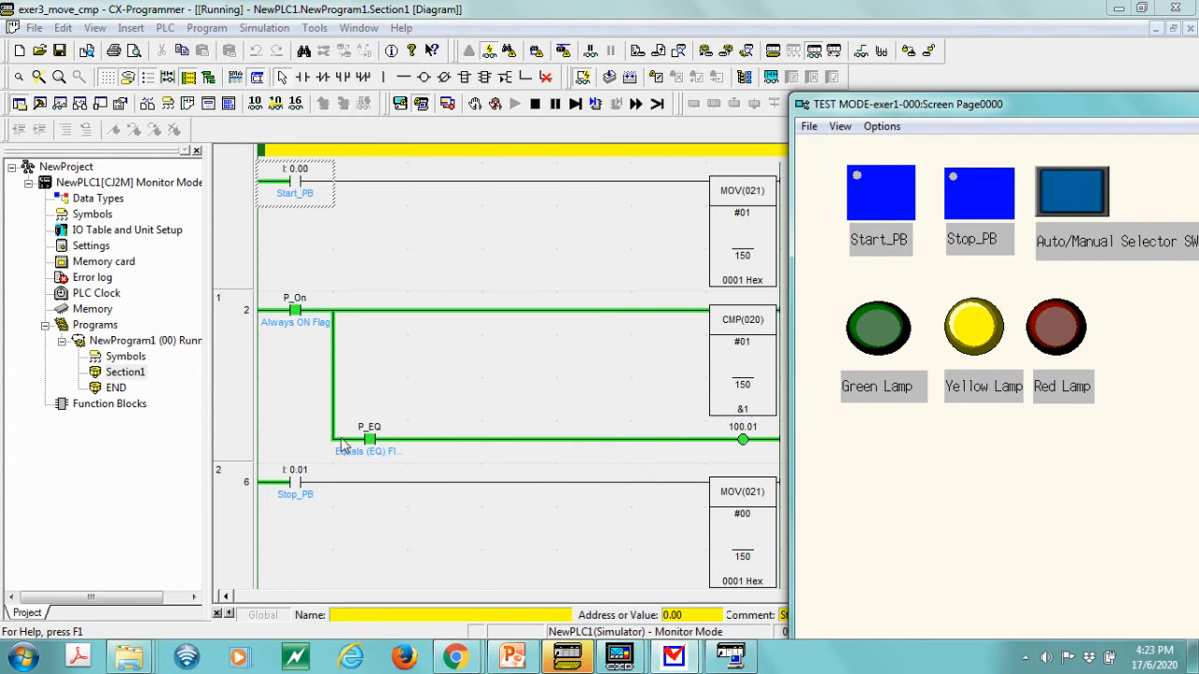
pyautogui.moveTo(348, 460)
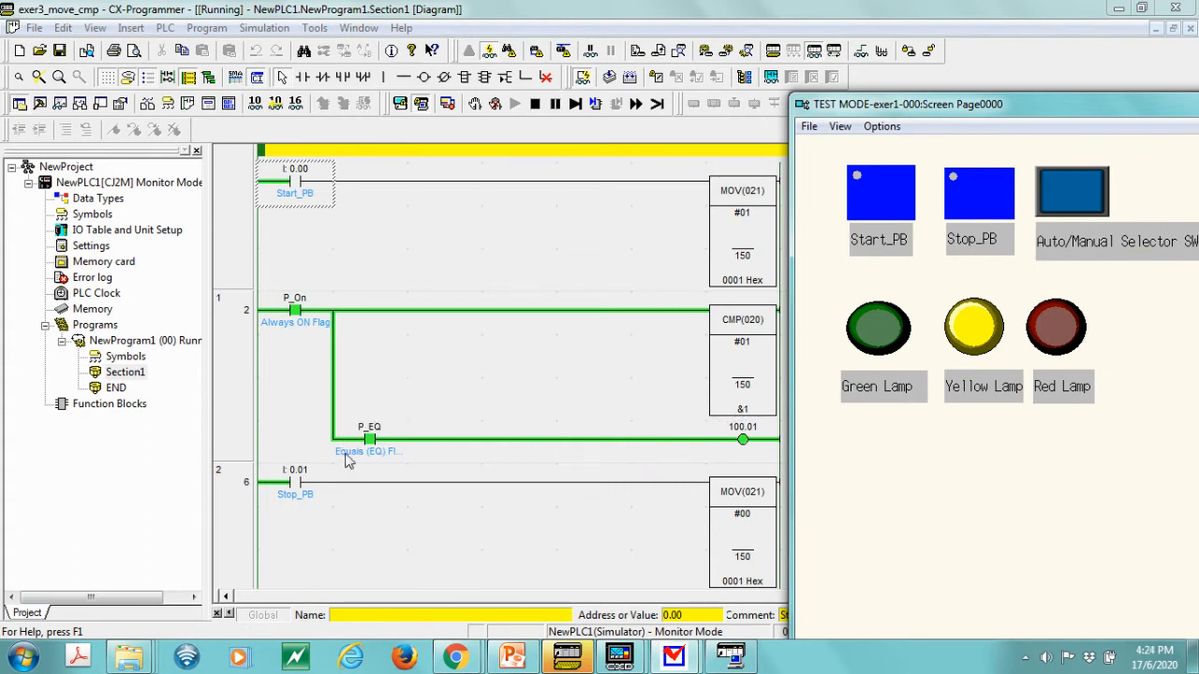
pyautogui.moveTo(359, 463)
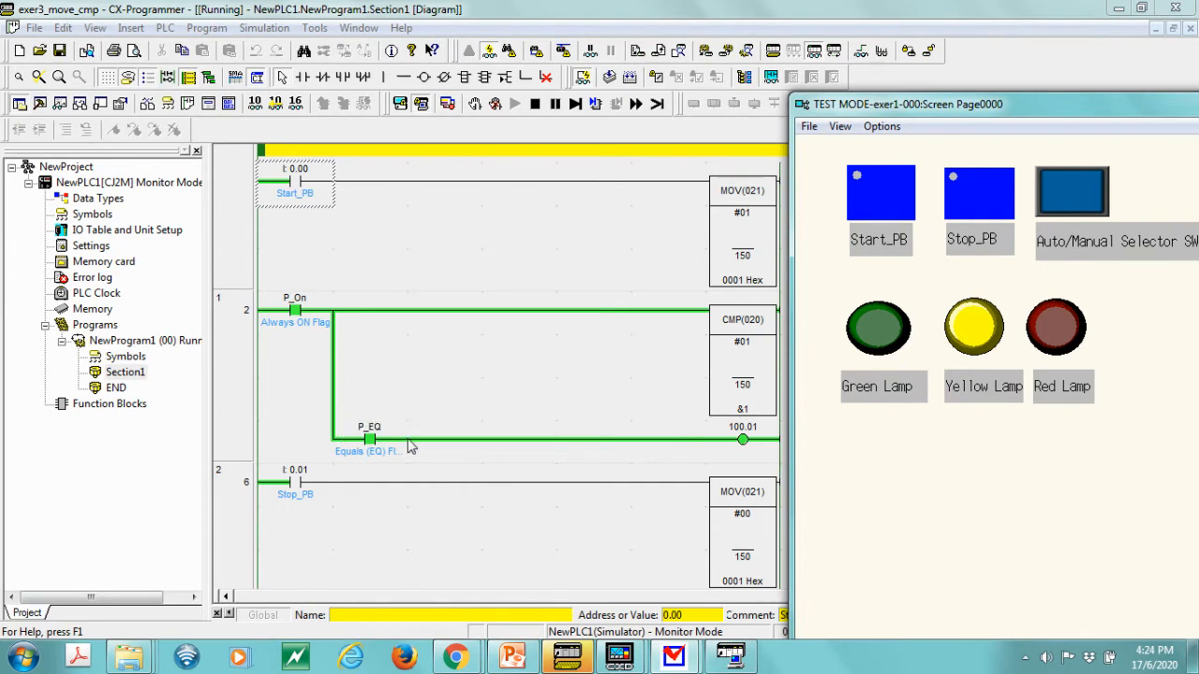
pyautogui.moveTo(358, 438)
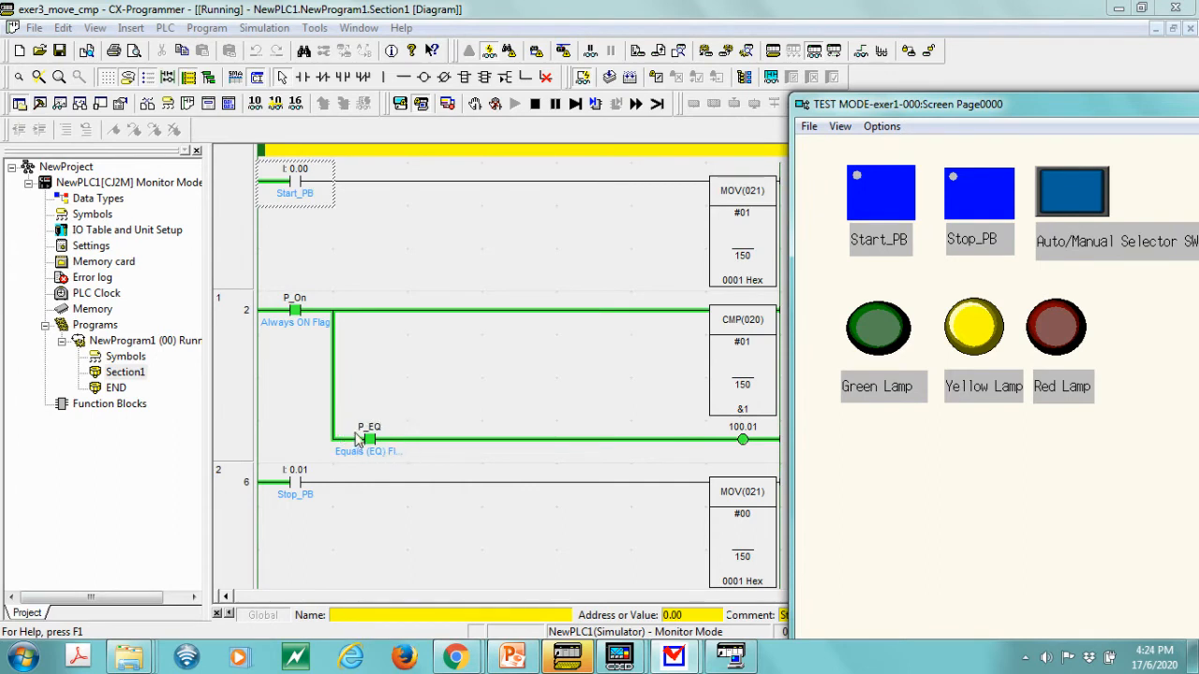
pyautogui.moveTo(395, 461)
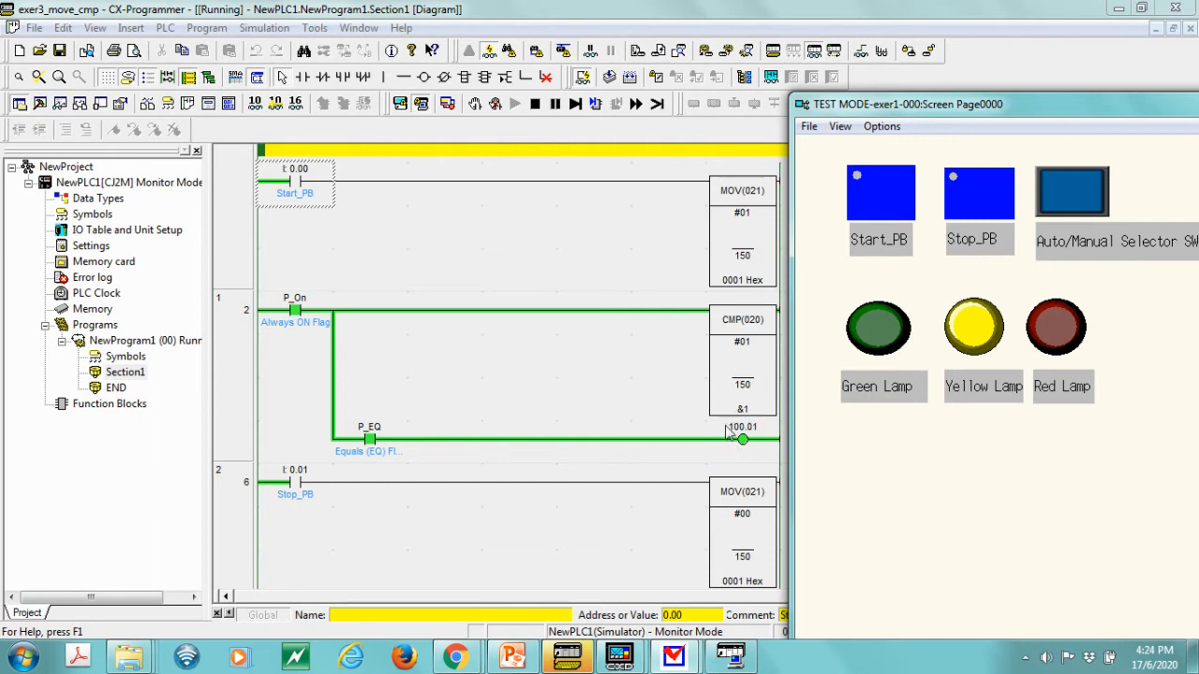
pyautogui.moveTo(759, 429)
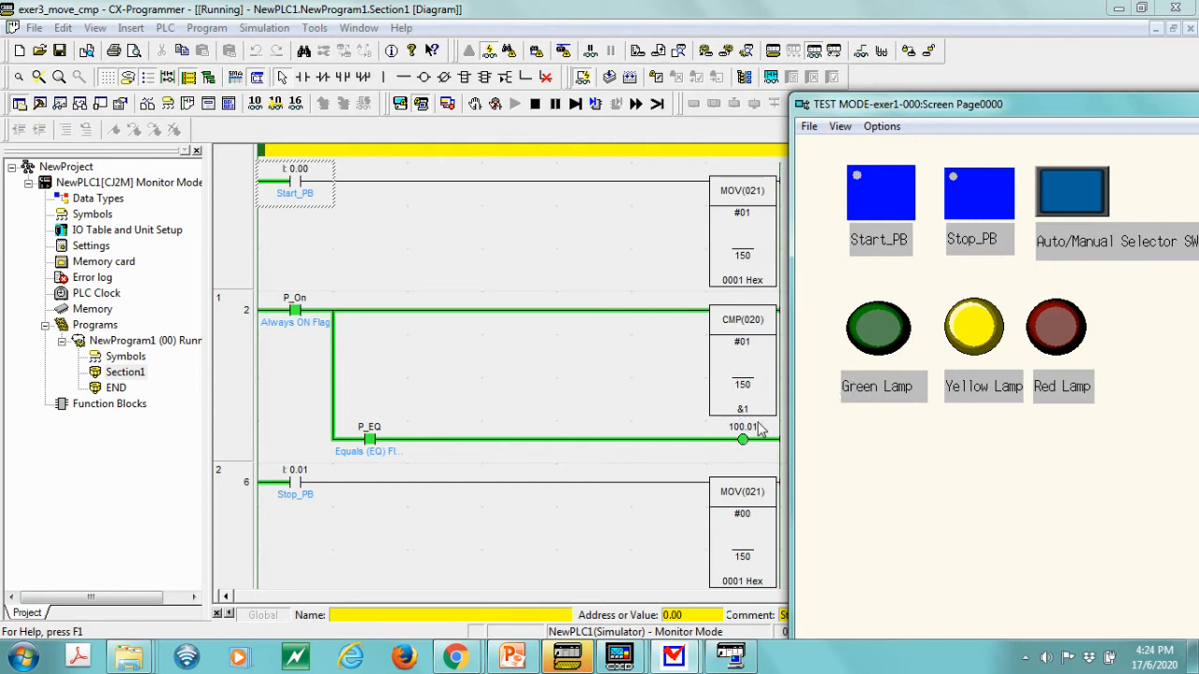
pyautogui.moveTo(628, 499)
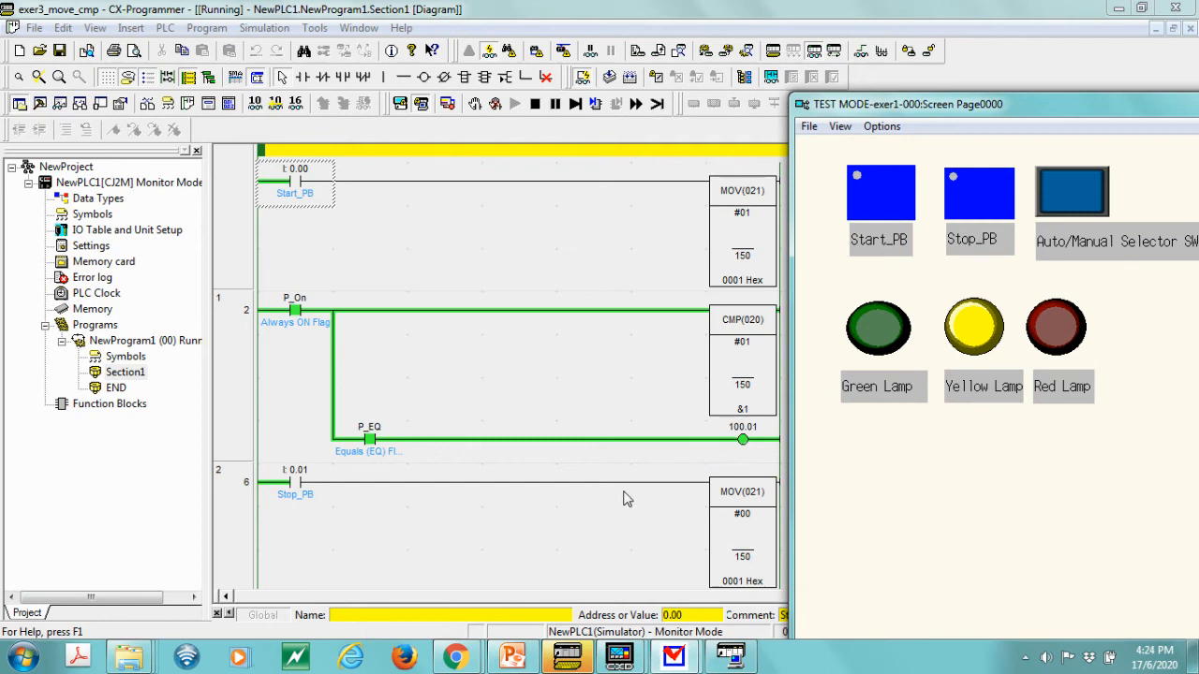
pyautogui.moveTo(731, 420)
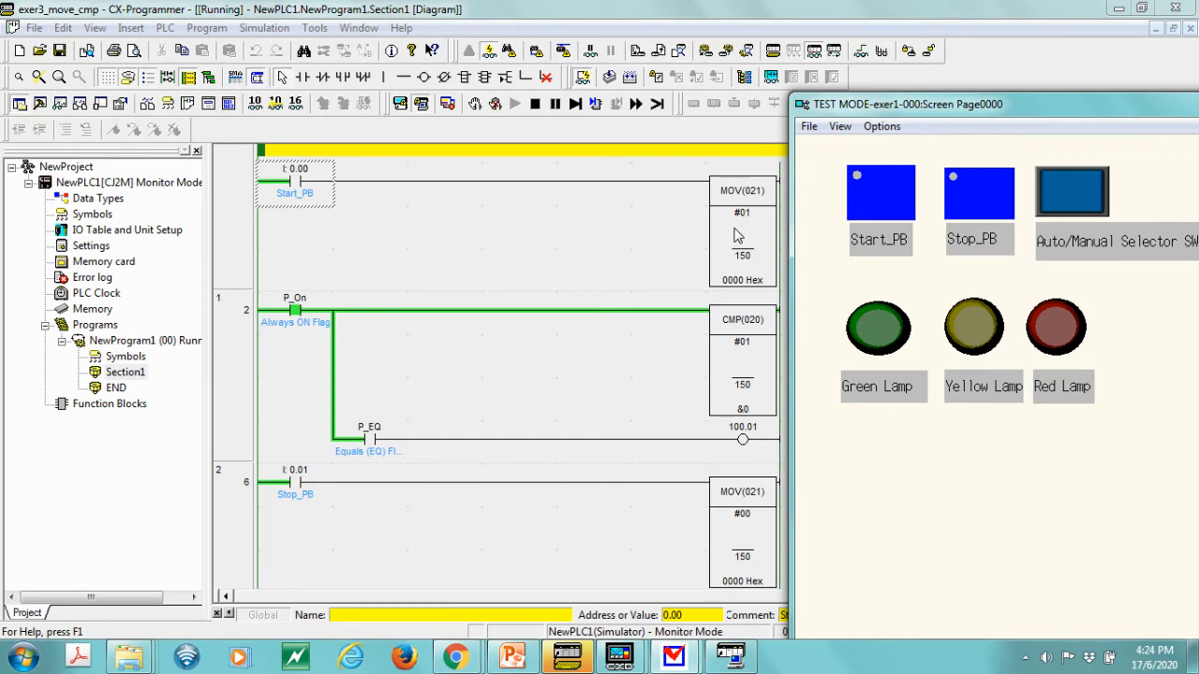
pyautogui.moveTo(742, 343)
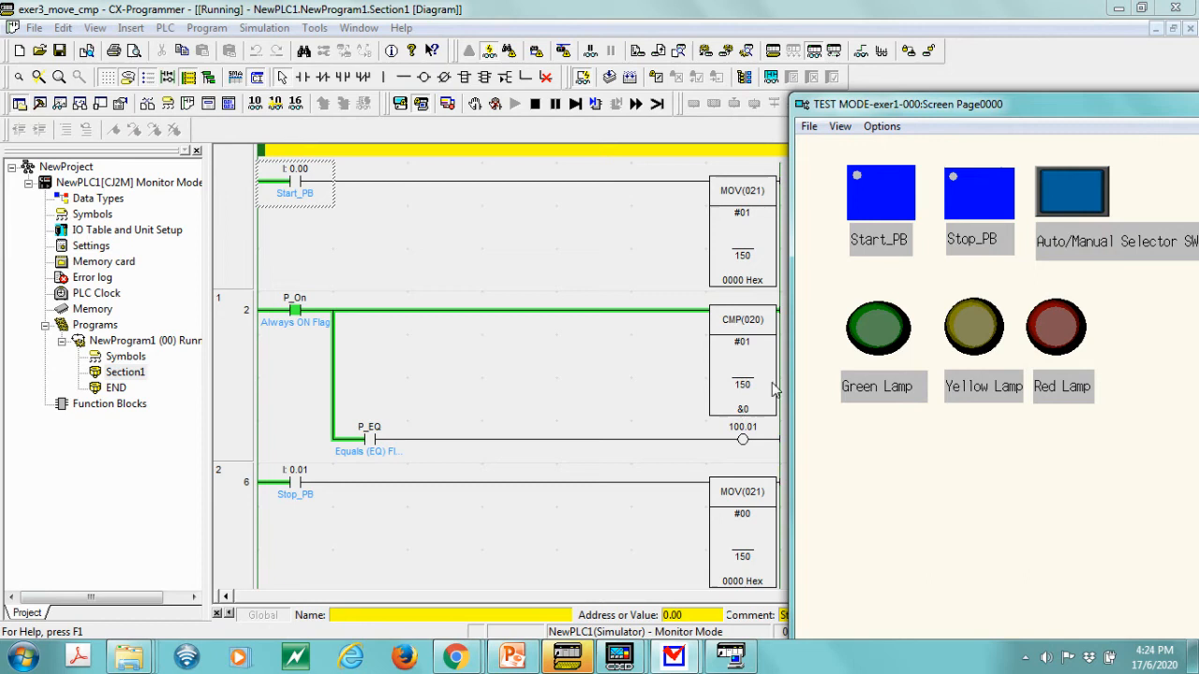
pyautogui.moveTo(730, 431)
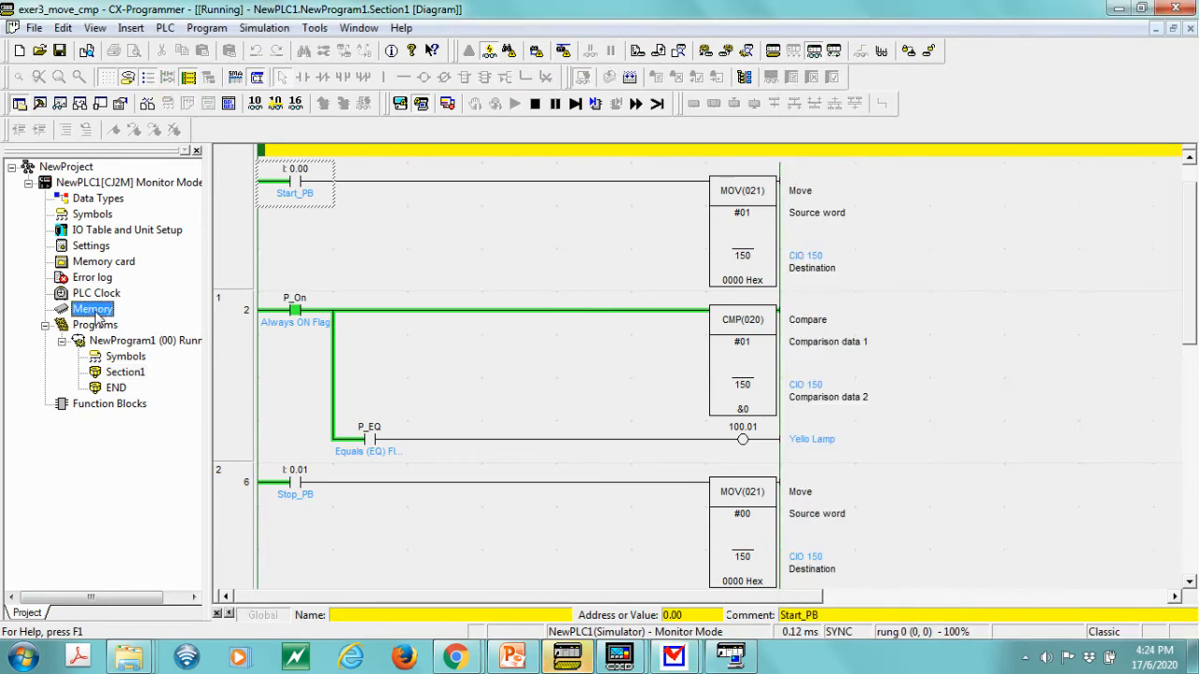
# Step: Bring up the PLC Memory view of the CIO area starting at channel 150
pyautogui.doubleClick(94, 309)
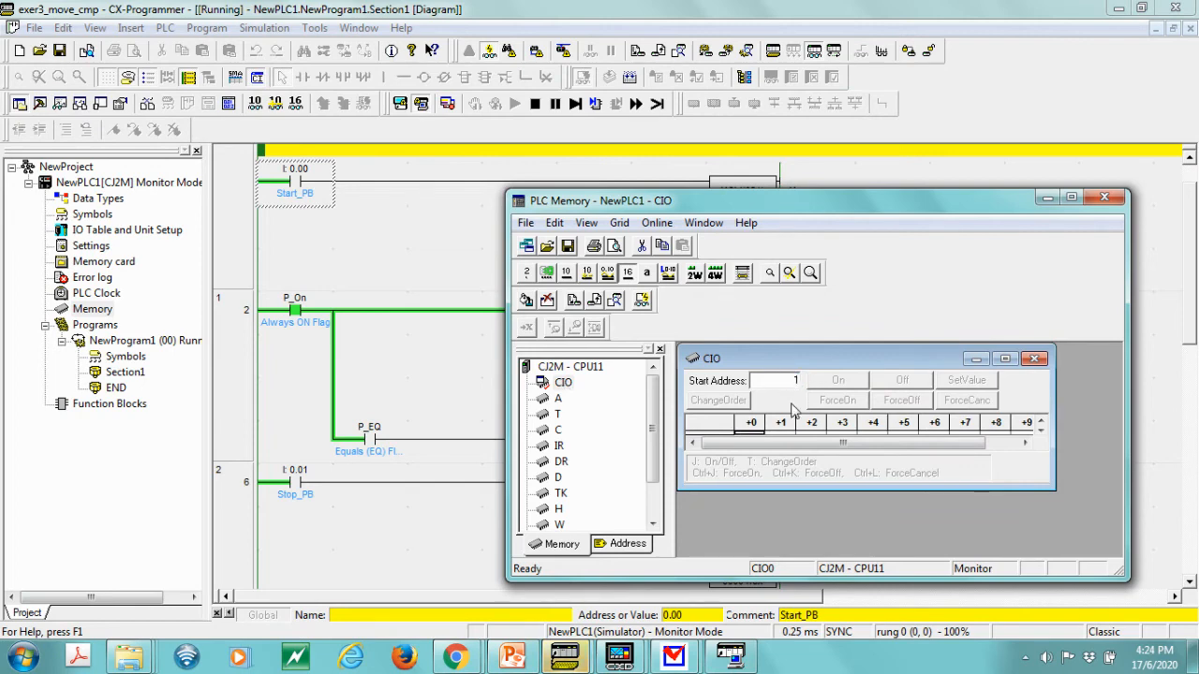
pyautogui.write('150')
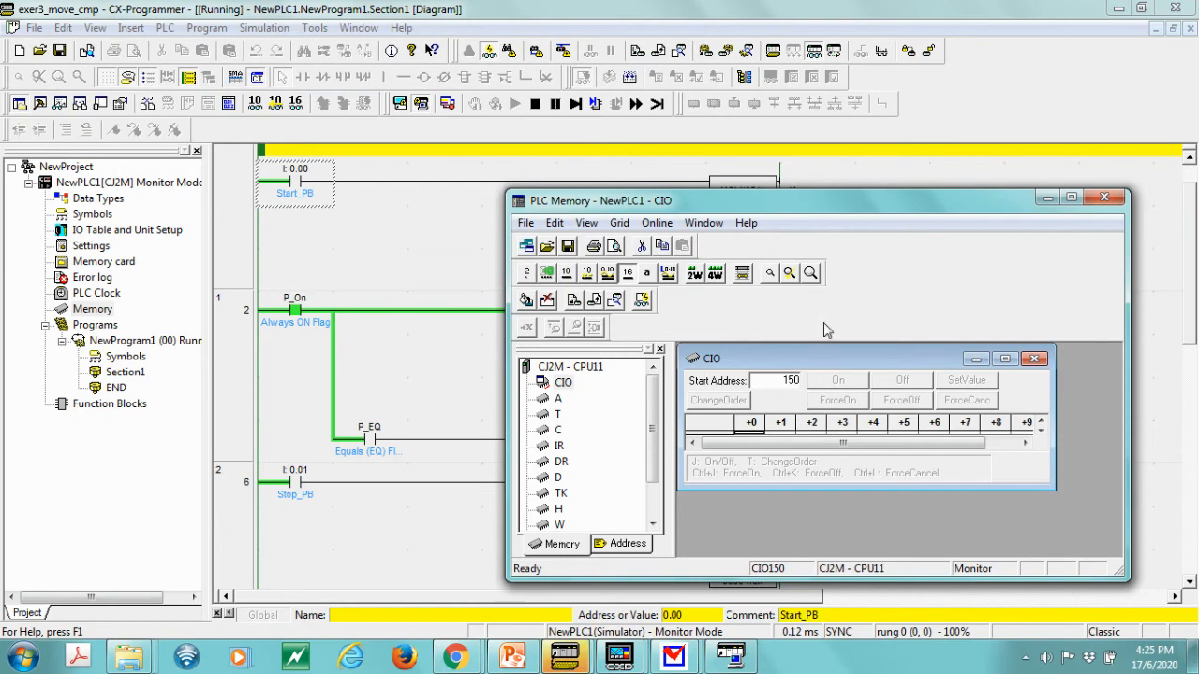
pyautogui.click(1004, 357)
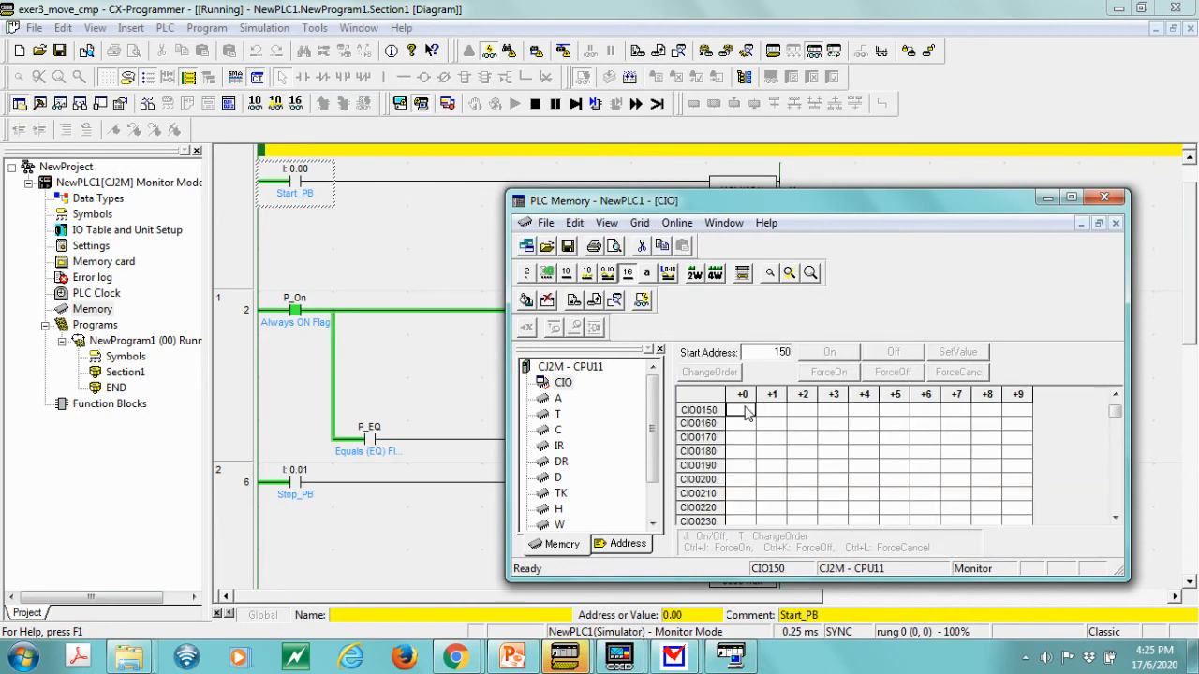
# Step: Show the CIO grid as binary bits and start live monitoring of it
pyautogui.rightClick(741, 409)
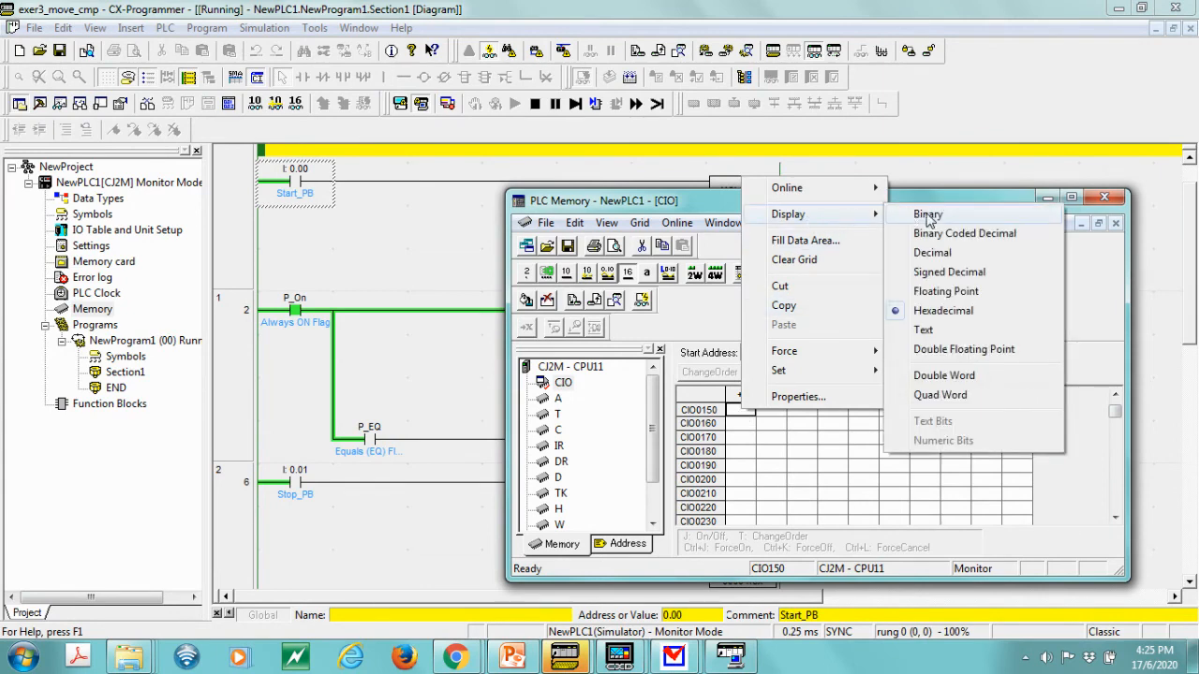
pyautogui.click(927, 213)
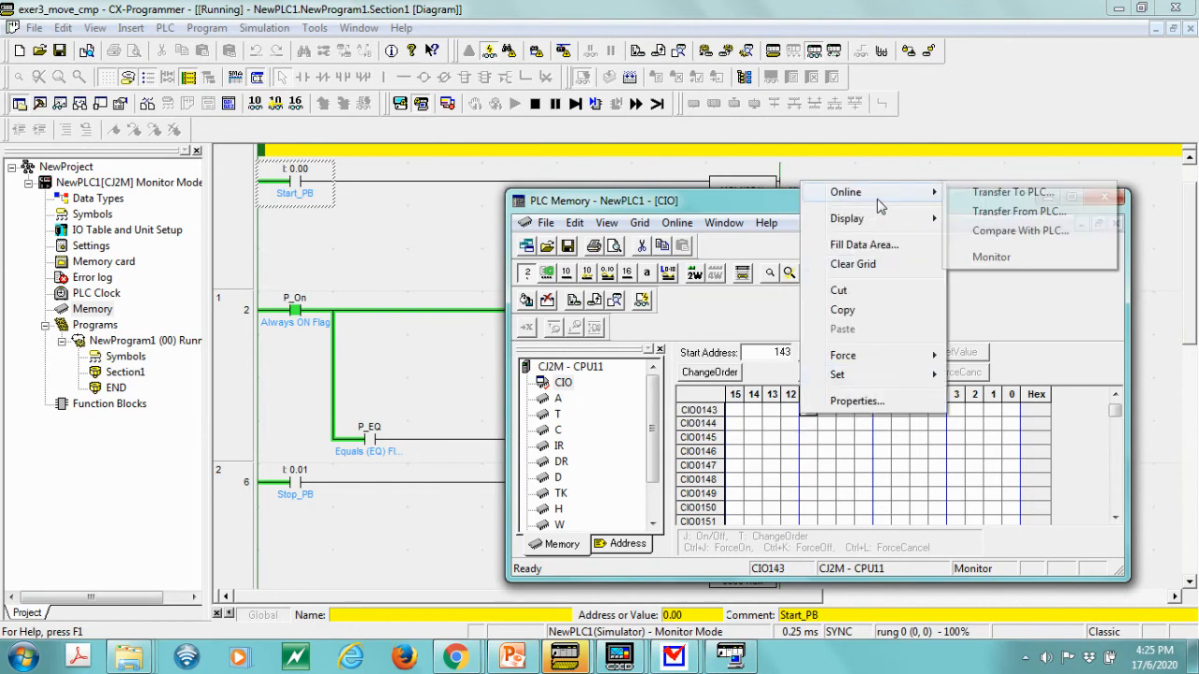
pyautogui.click(991, 257)
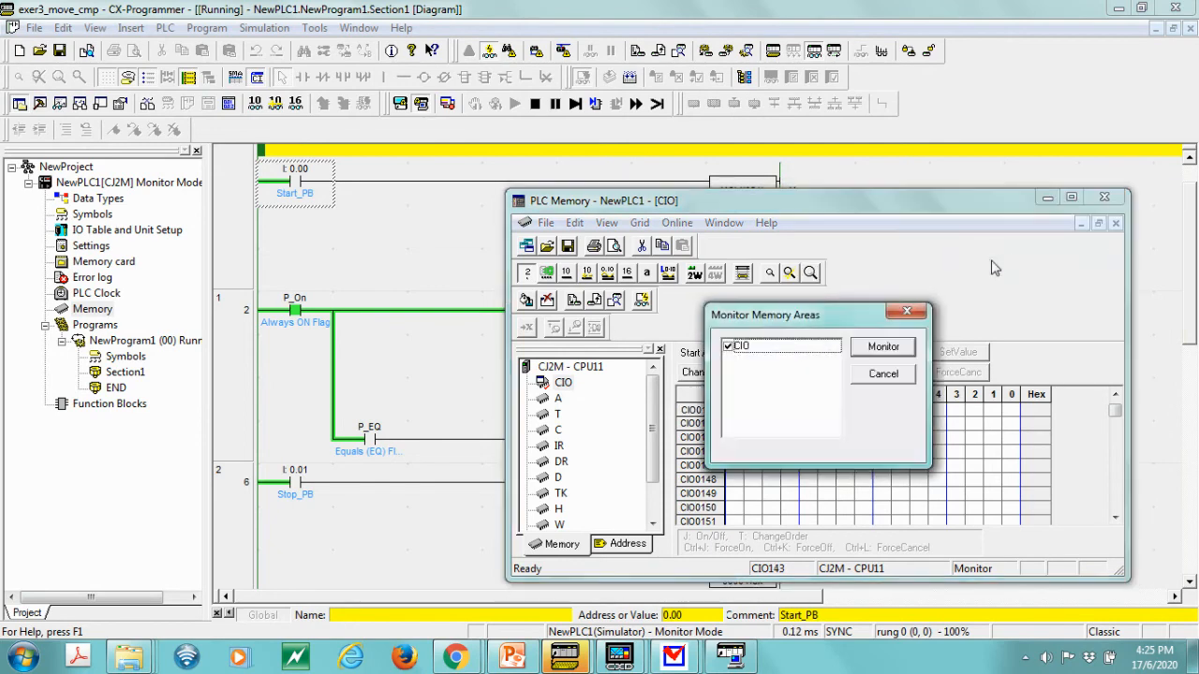
pyautogui.click(882, 347)
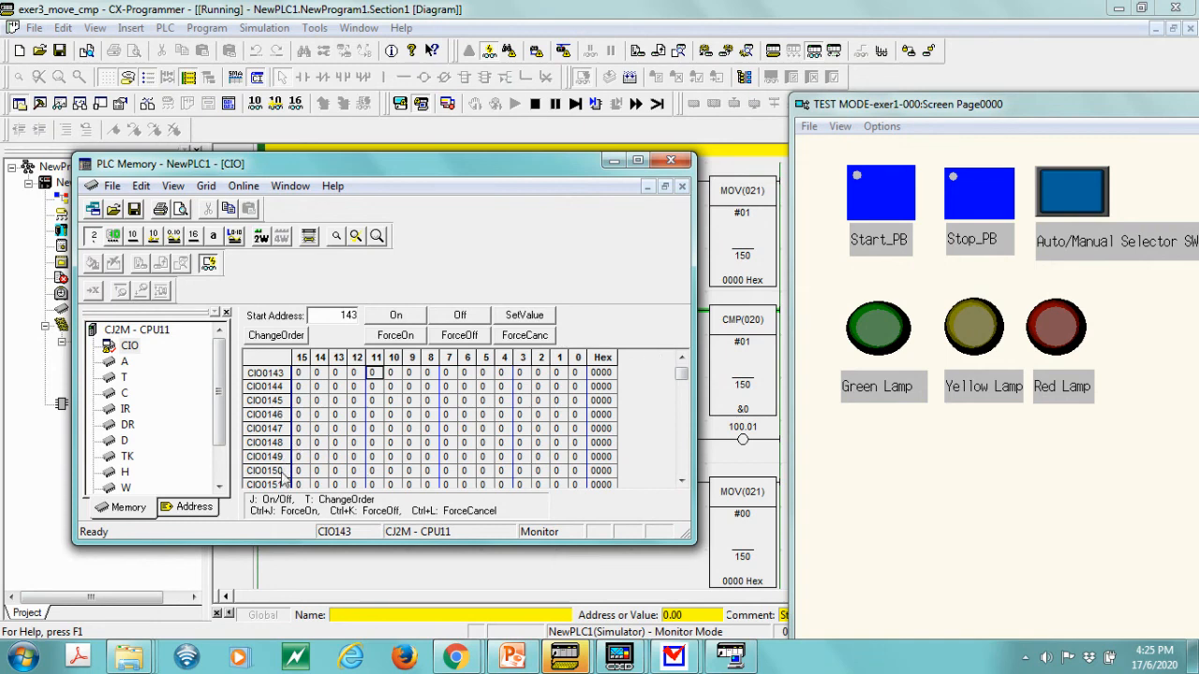
# Step: Select row CIO0150 in the monitored memory grid to watch its bits
pyautogui.click(298, 472)
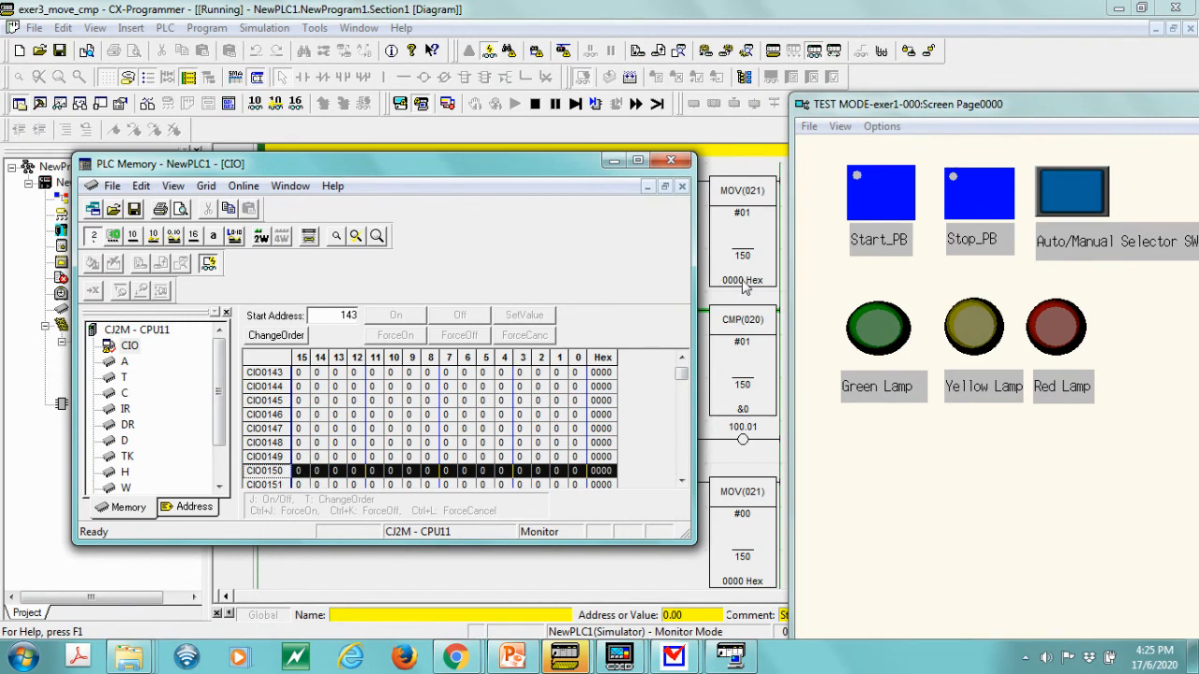
pyautogui.moveTo(846, 299)
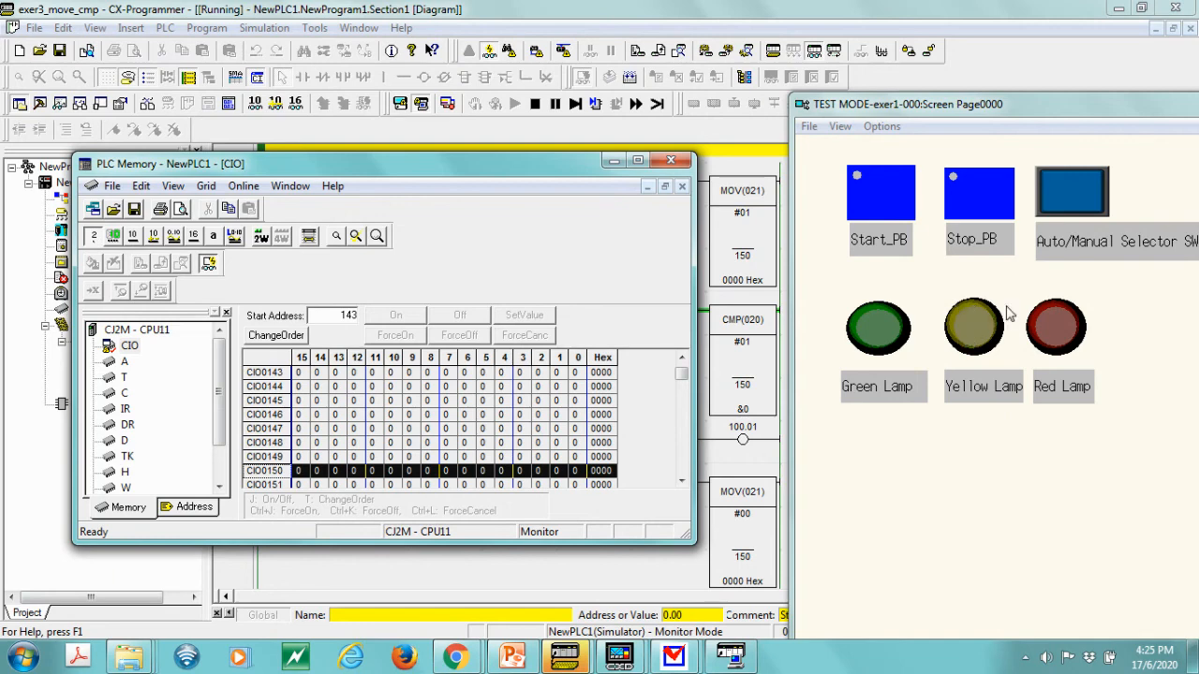
pyautogui.moveTo(871, 214)
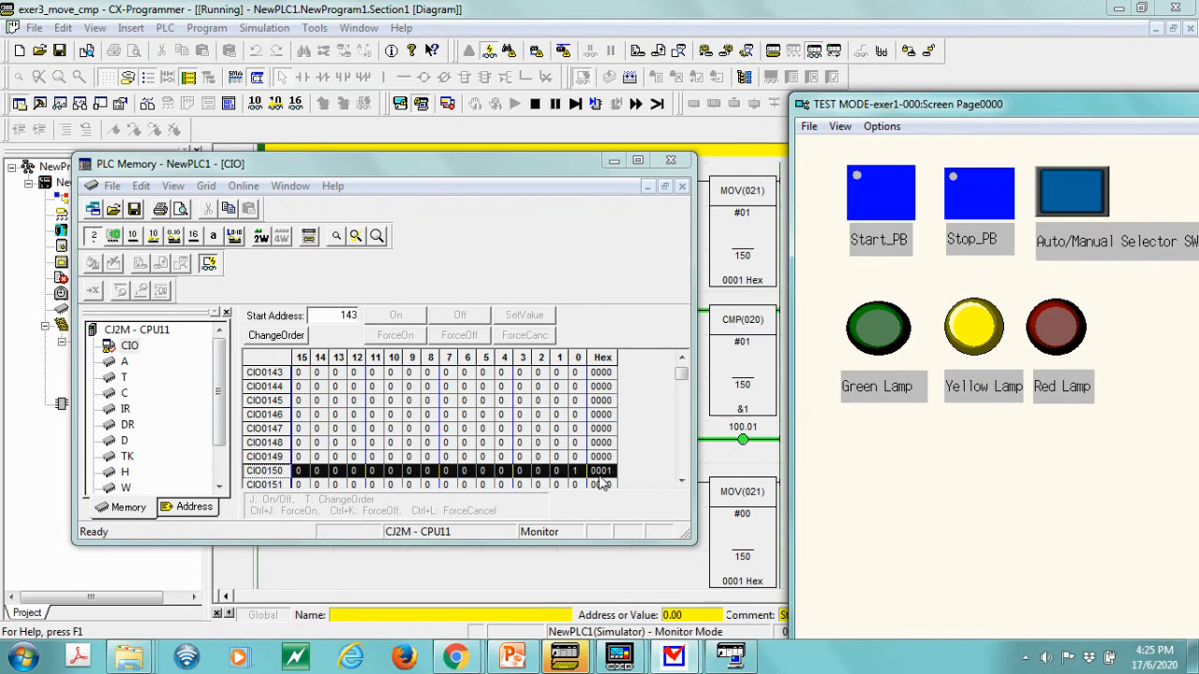
pyautogui.moveTo(588, 483)
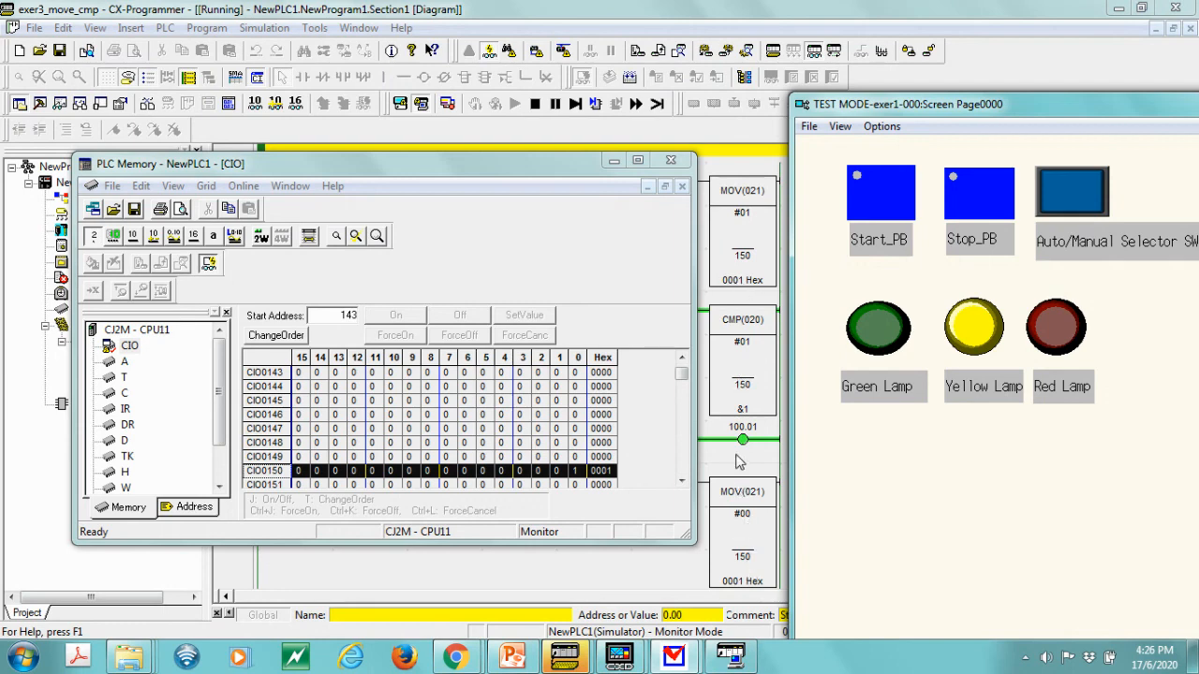
pyautogui.moveTo(764, 427)
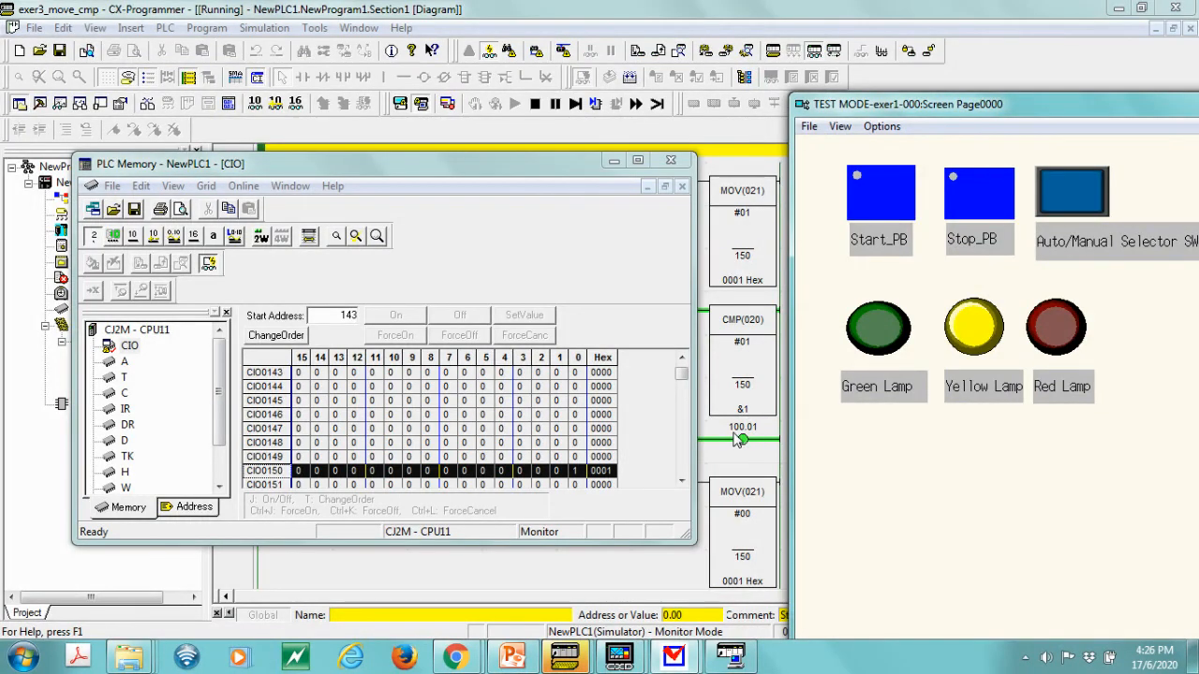
pyautogui.moveTo(978, 210)
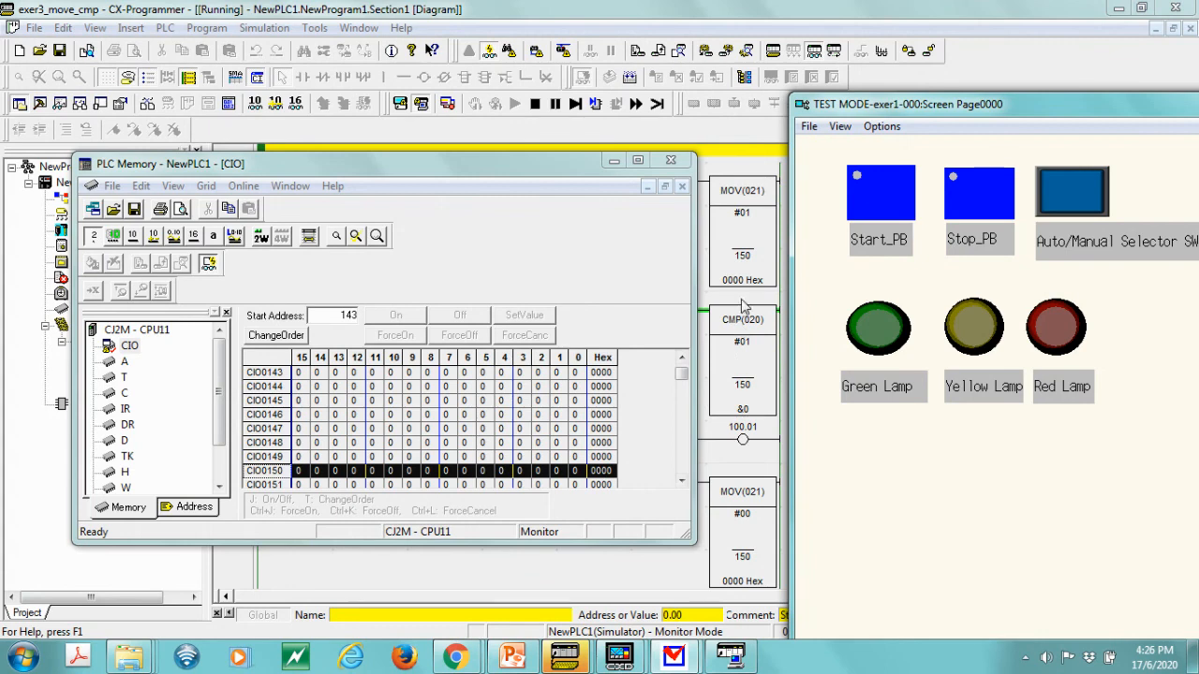
pyautogui.moveTo(925, 353)
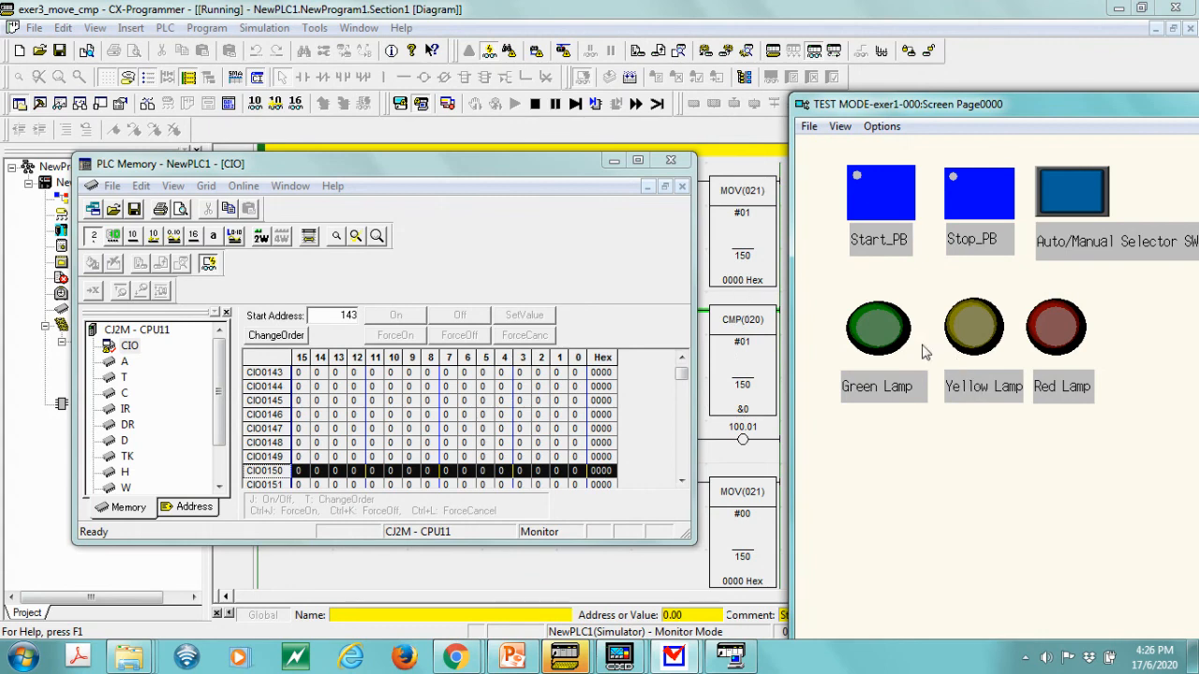